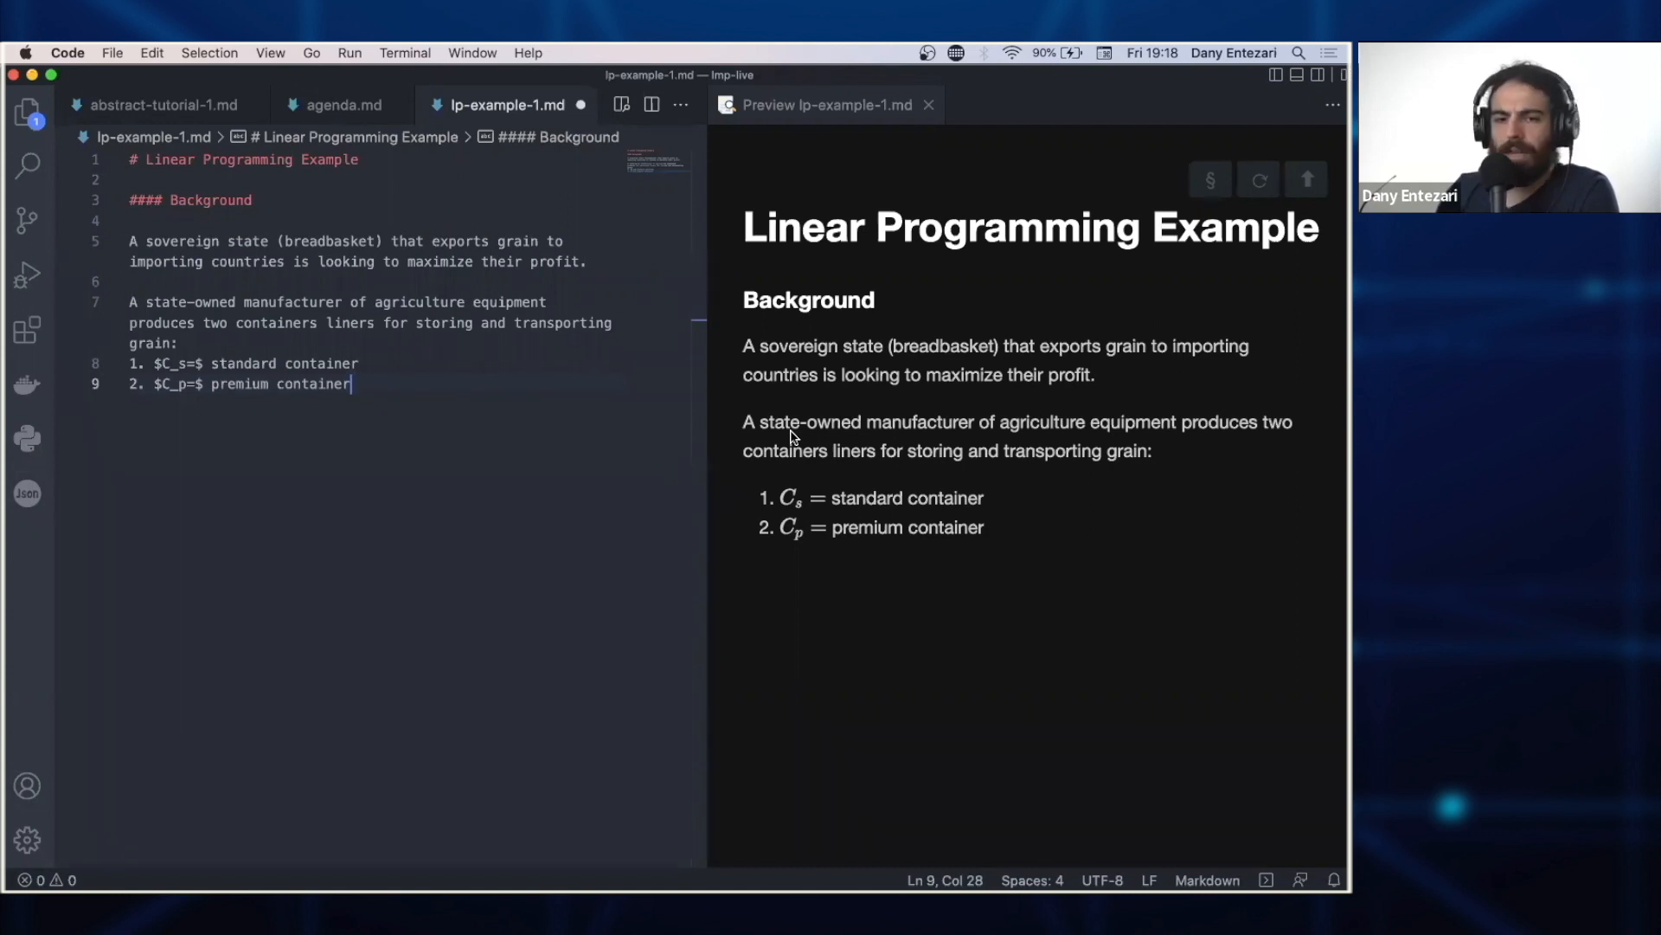
pyautogui.moveTo(1129, 367)
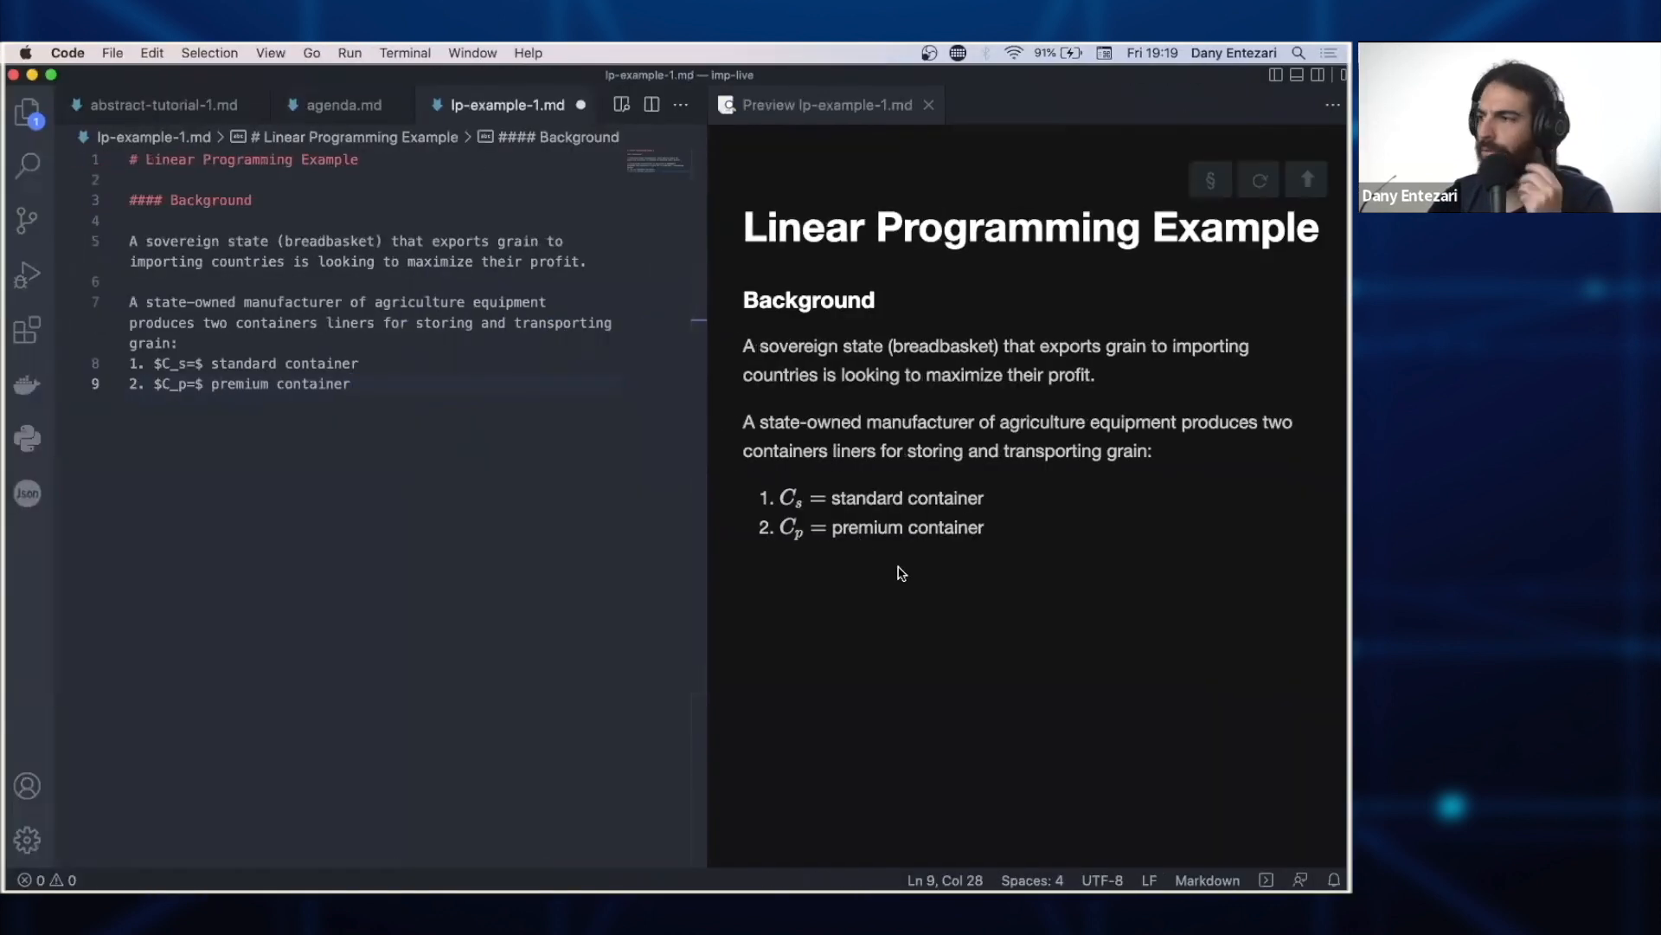
pyautogui.moveTo(841, 473)
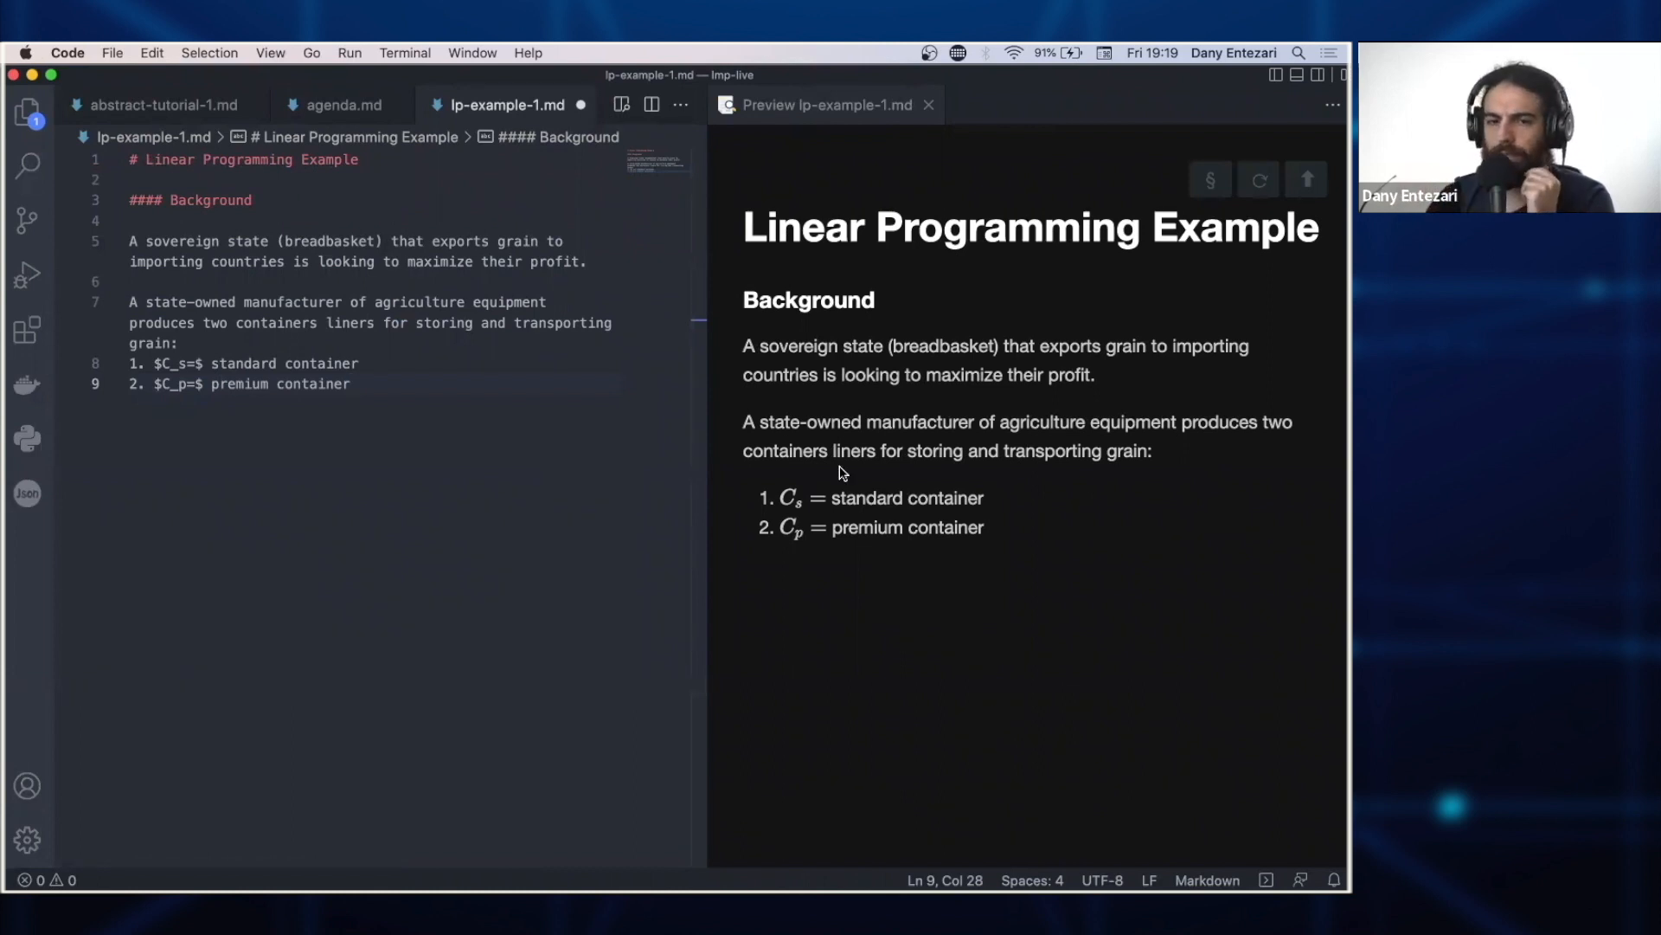
pyautogui.moveTo(779, 540)
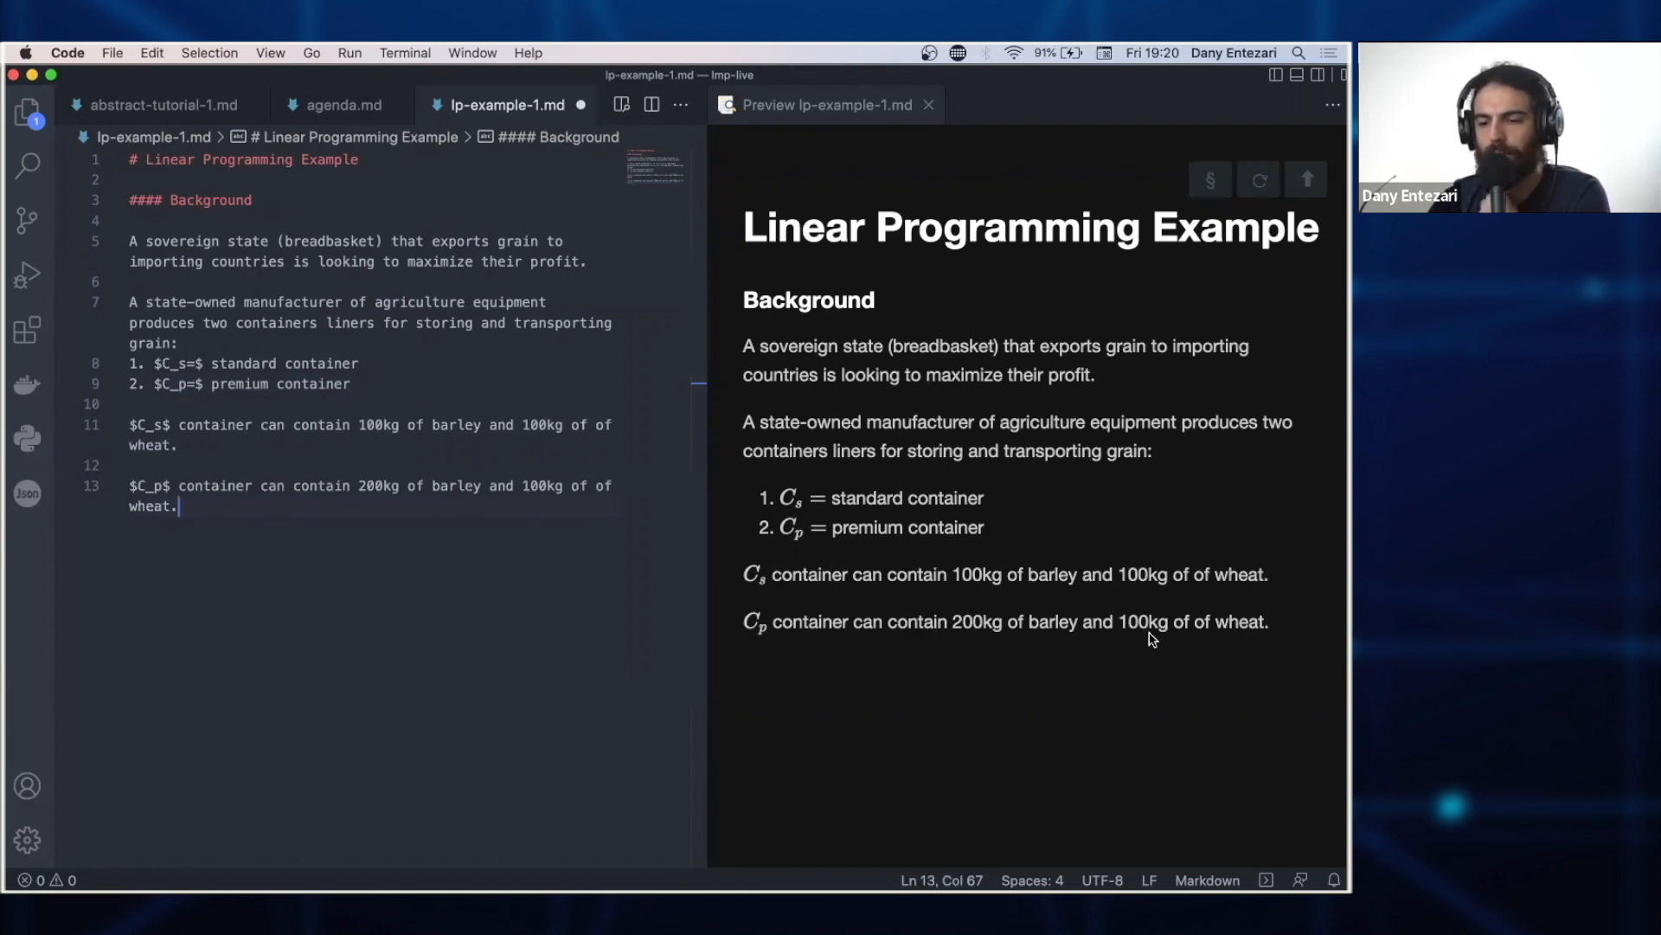
pyautogui.moveTo(1166, 628)
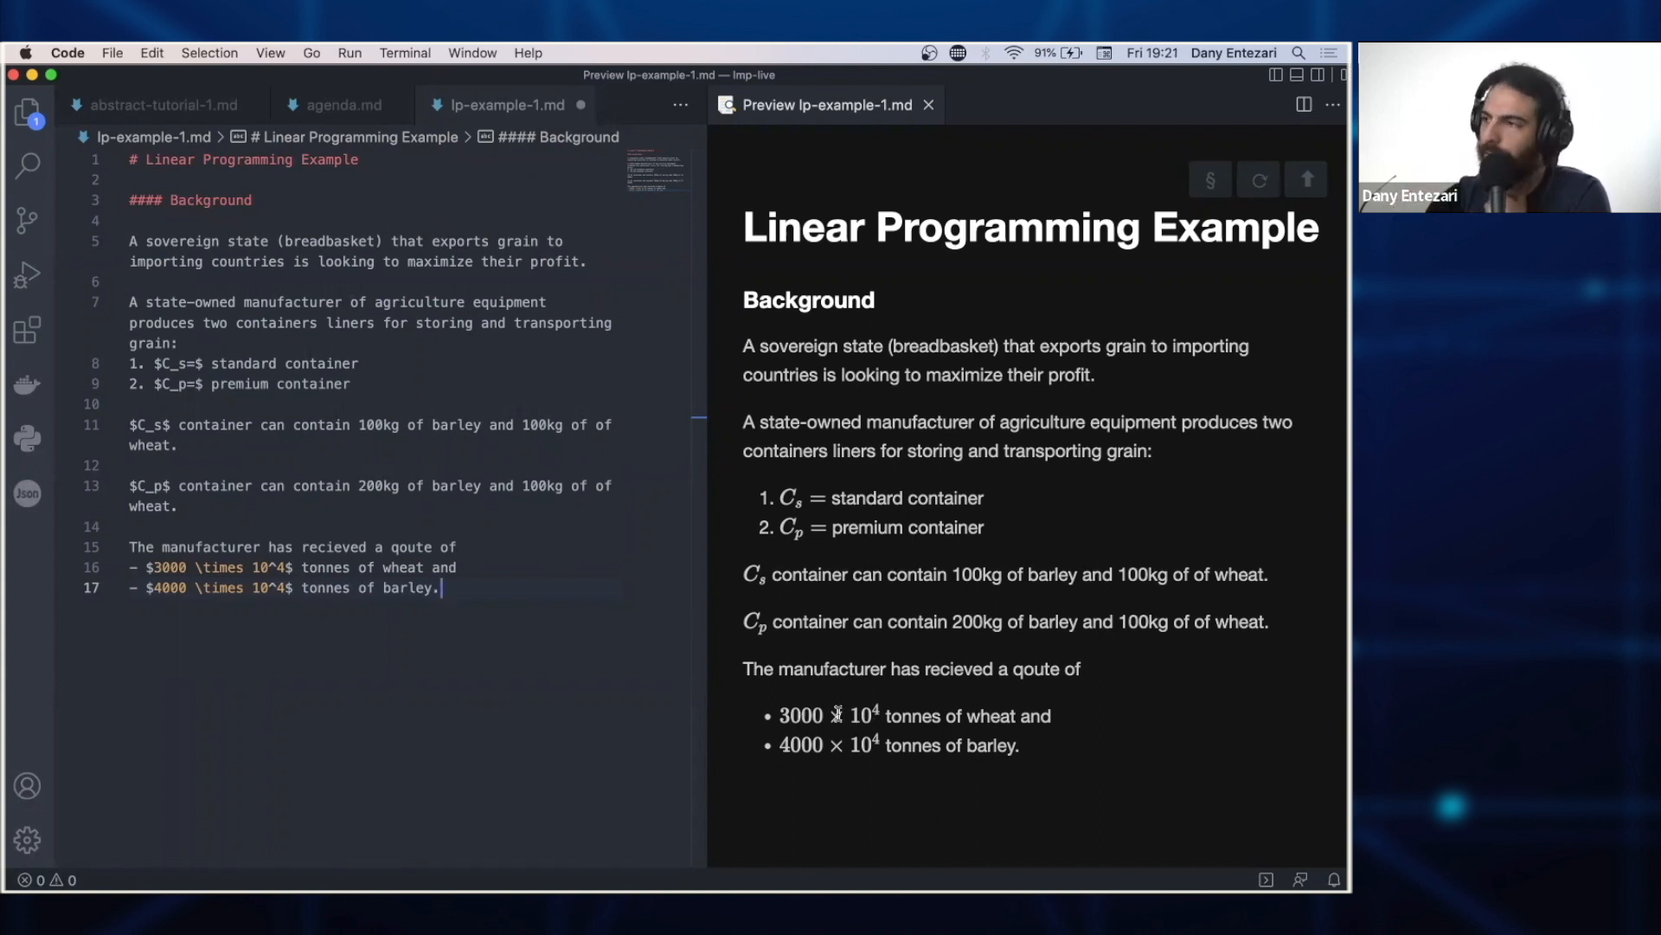
# - Select a word in the quote paragraph while reviewing the wheat and barley bullets
pyautogui.doubleClick(802, 716)
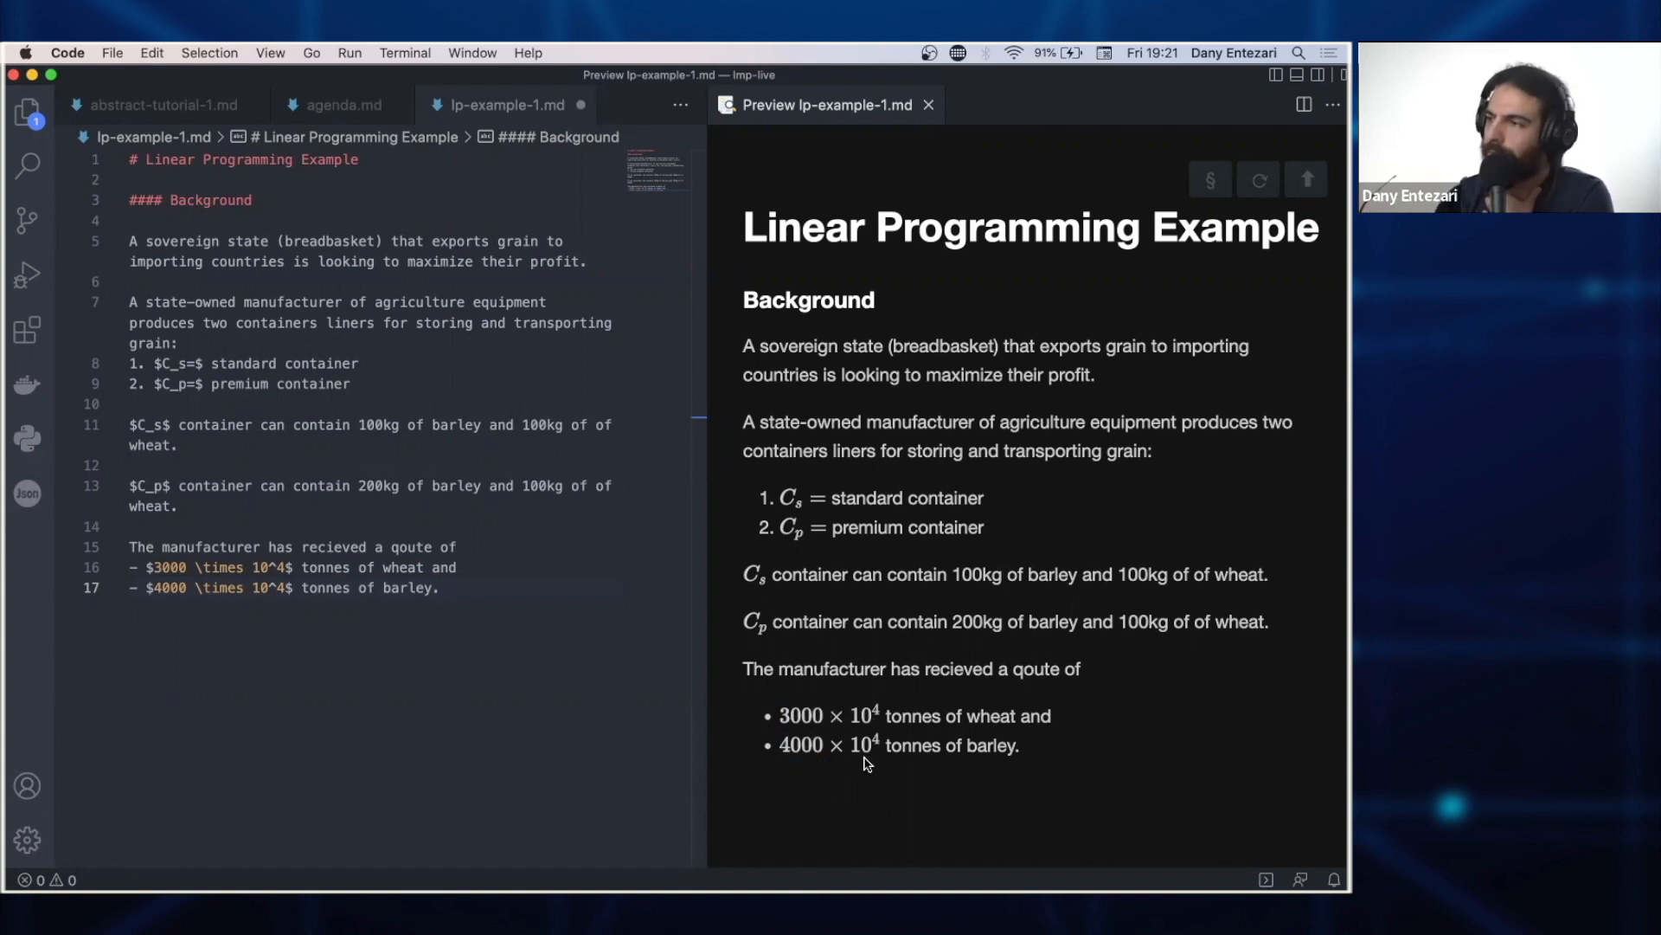
pyautogui.moveTo(800, 639)
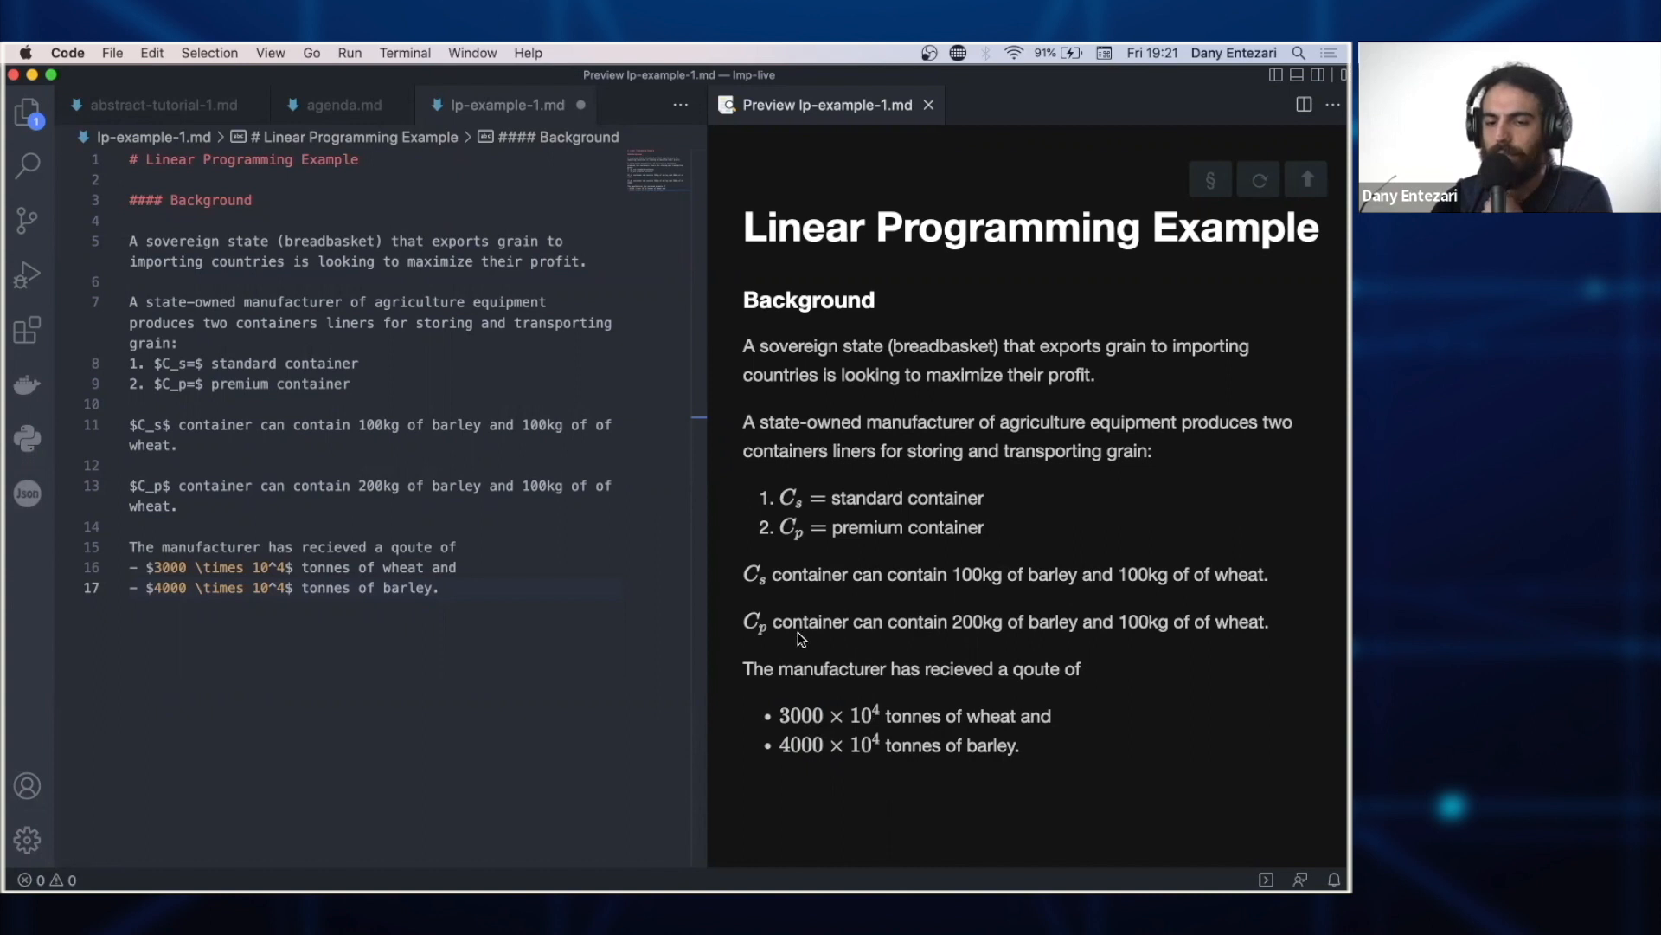
pyautogui.moveTo(768, 651)
pyautogui.write('####')
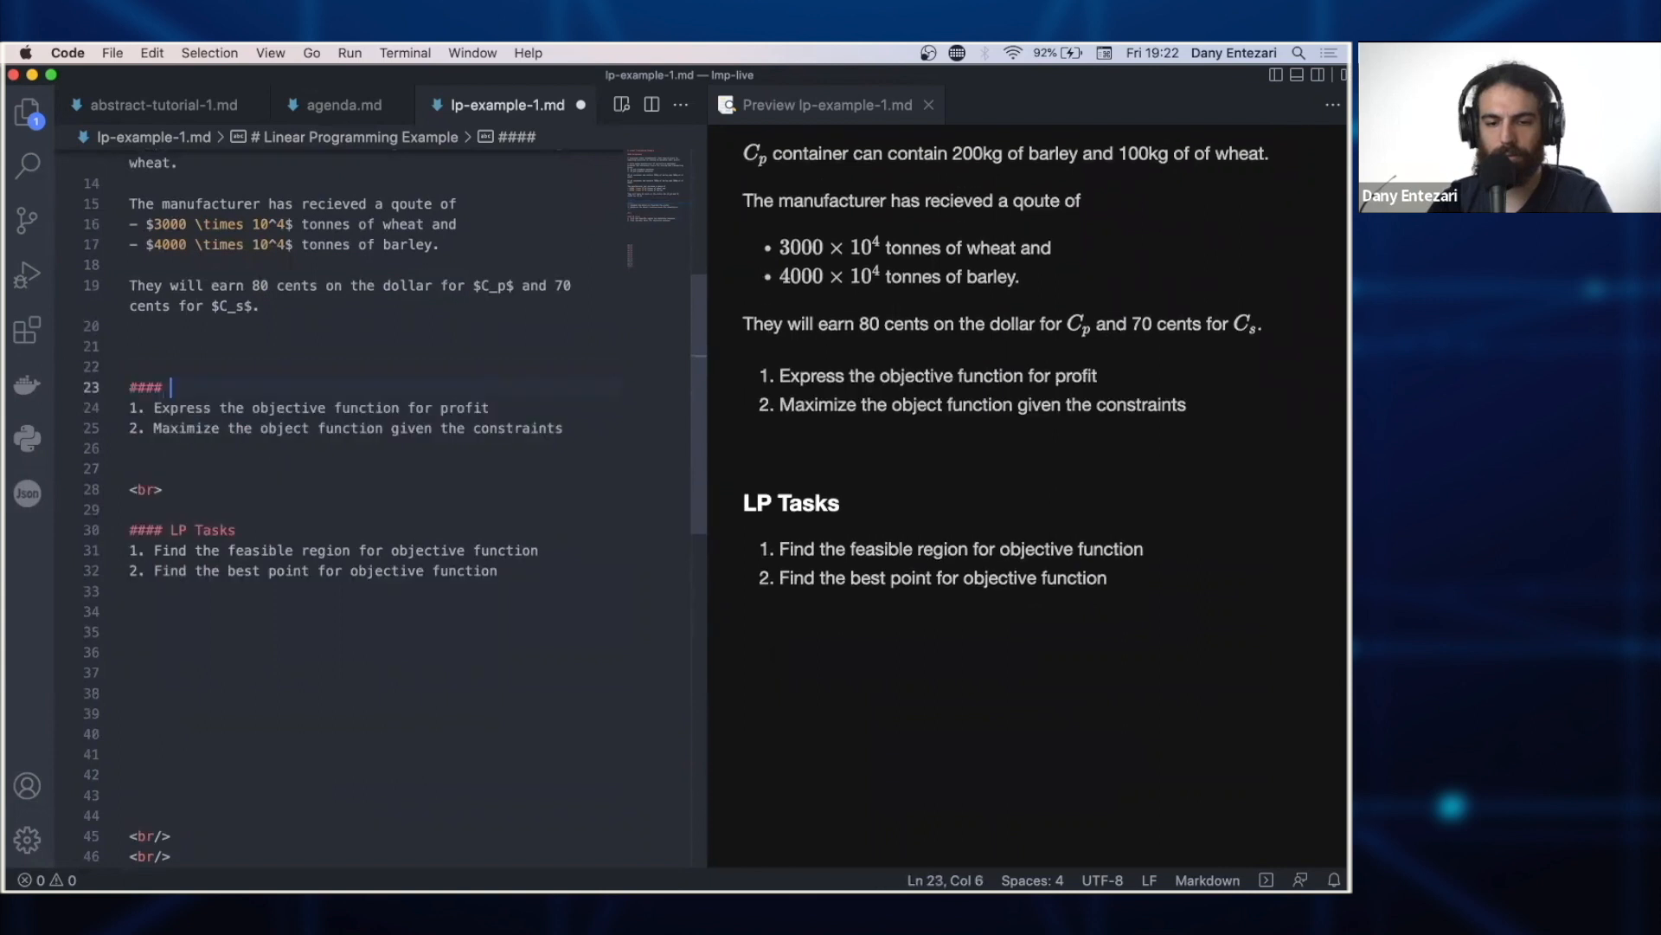
pyautogui.moveTo(980, 542)
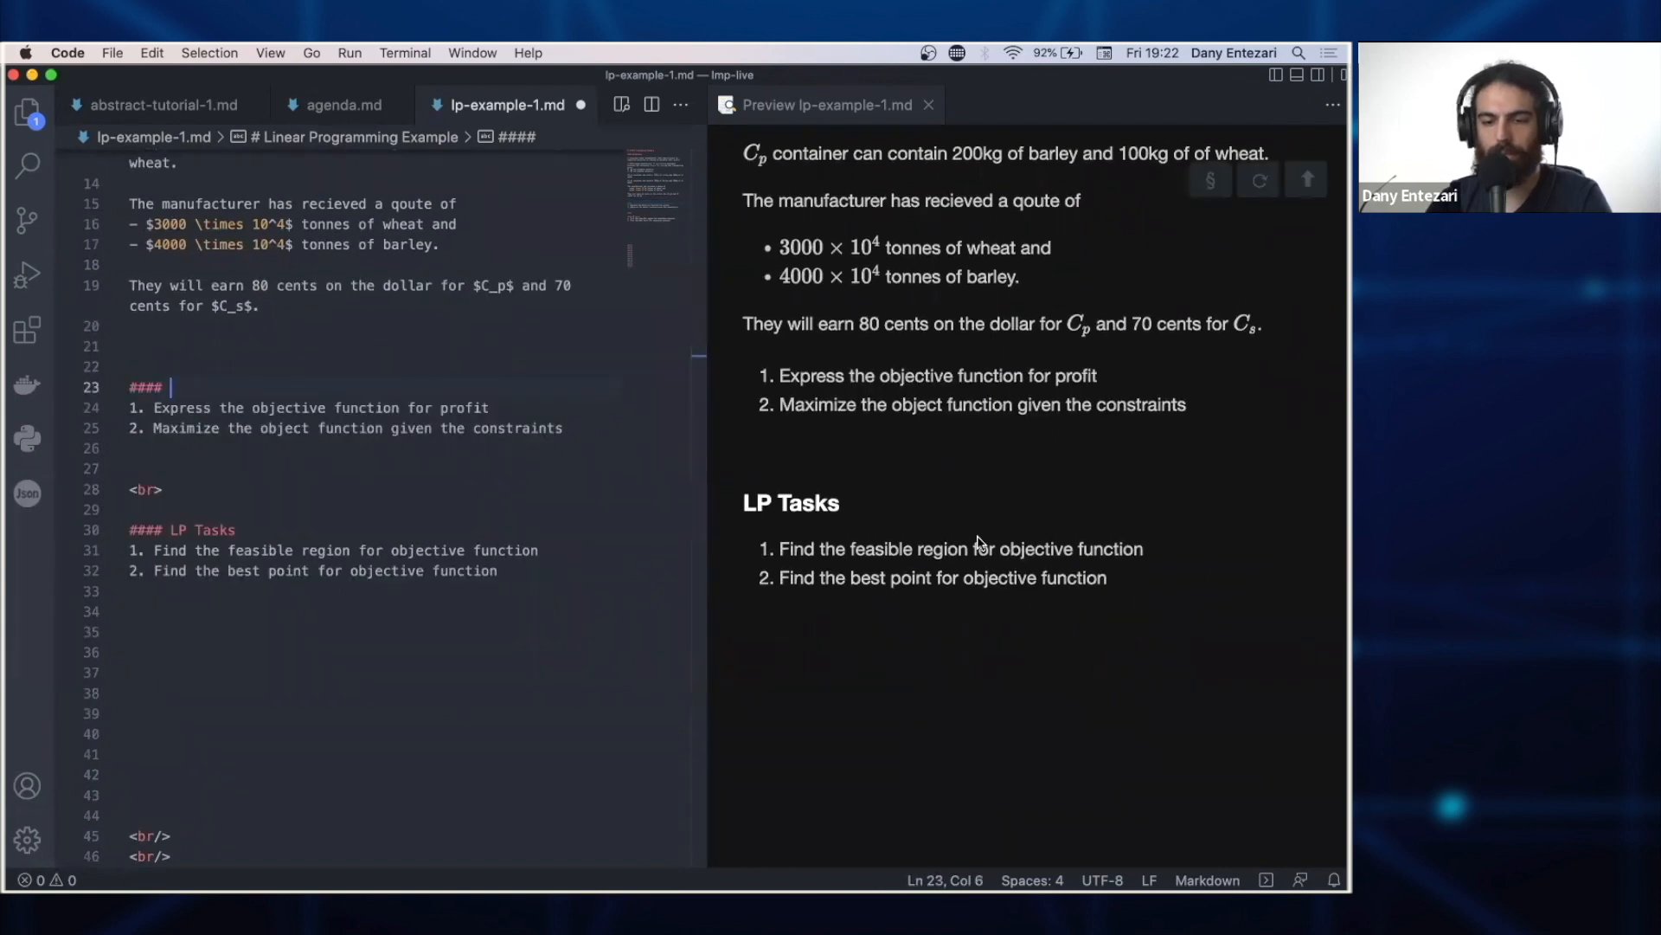
pyautogui.moveTo(298, 429)
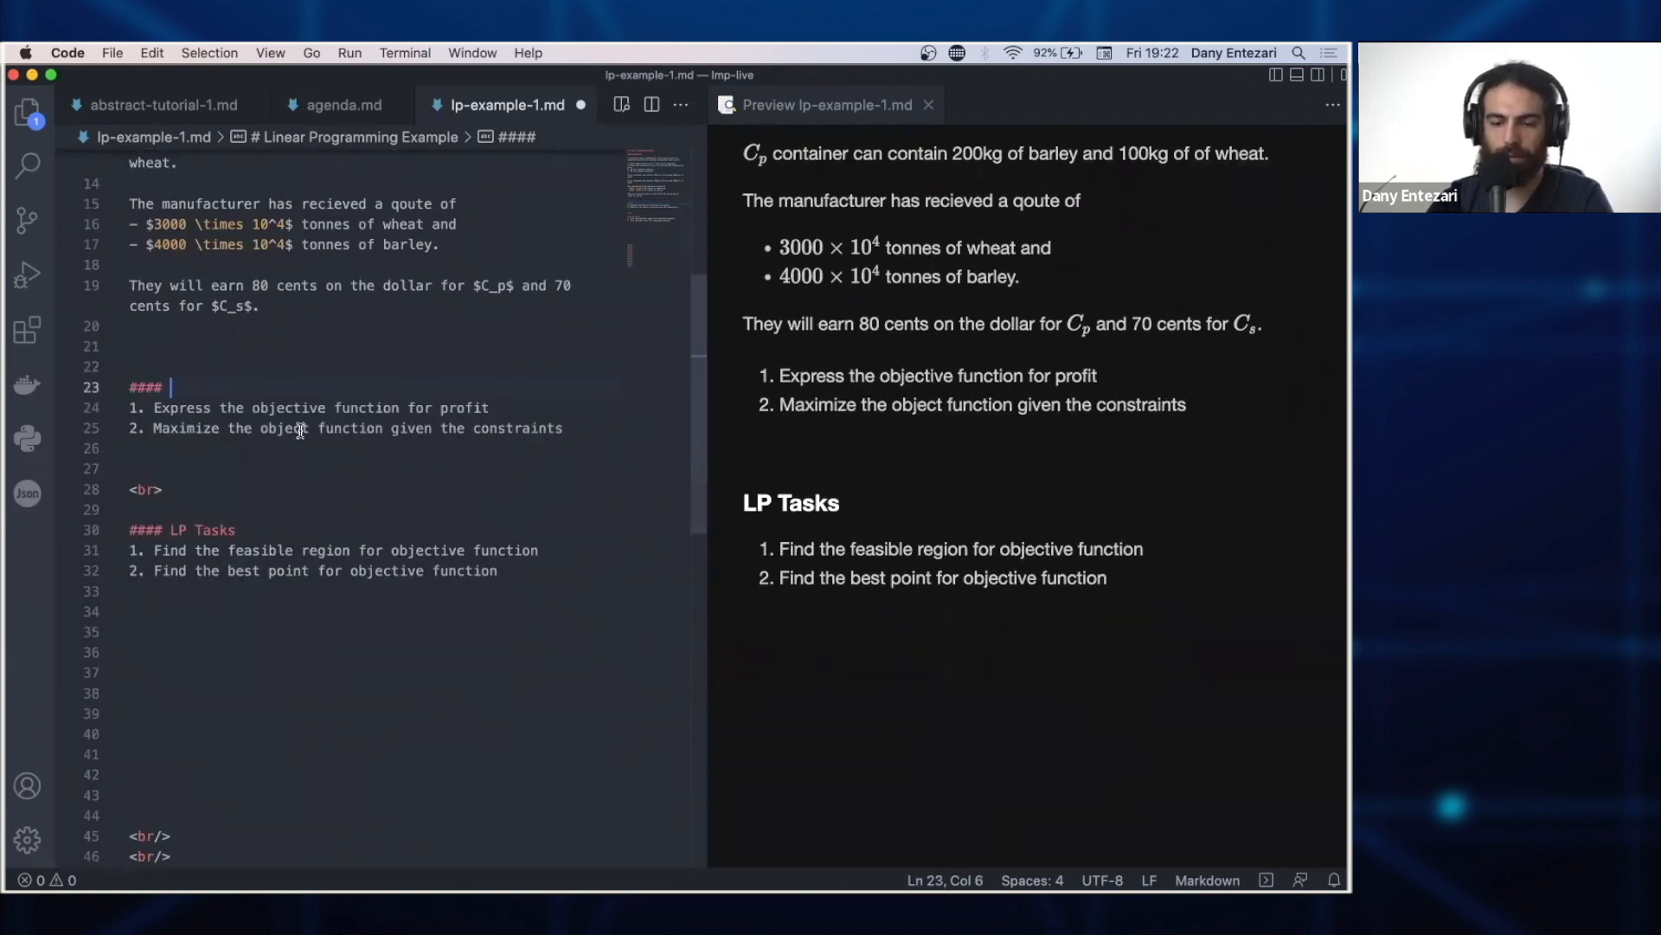
# - Write the 'Problem tasks' heading text, correcting the typo to end in 'tasks'
pyautogui.write('Problem tasl')
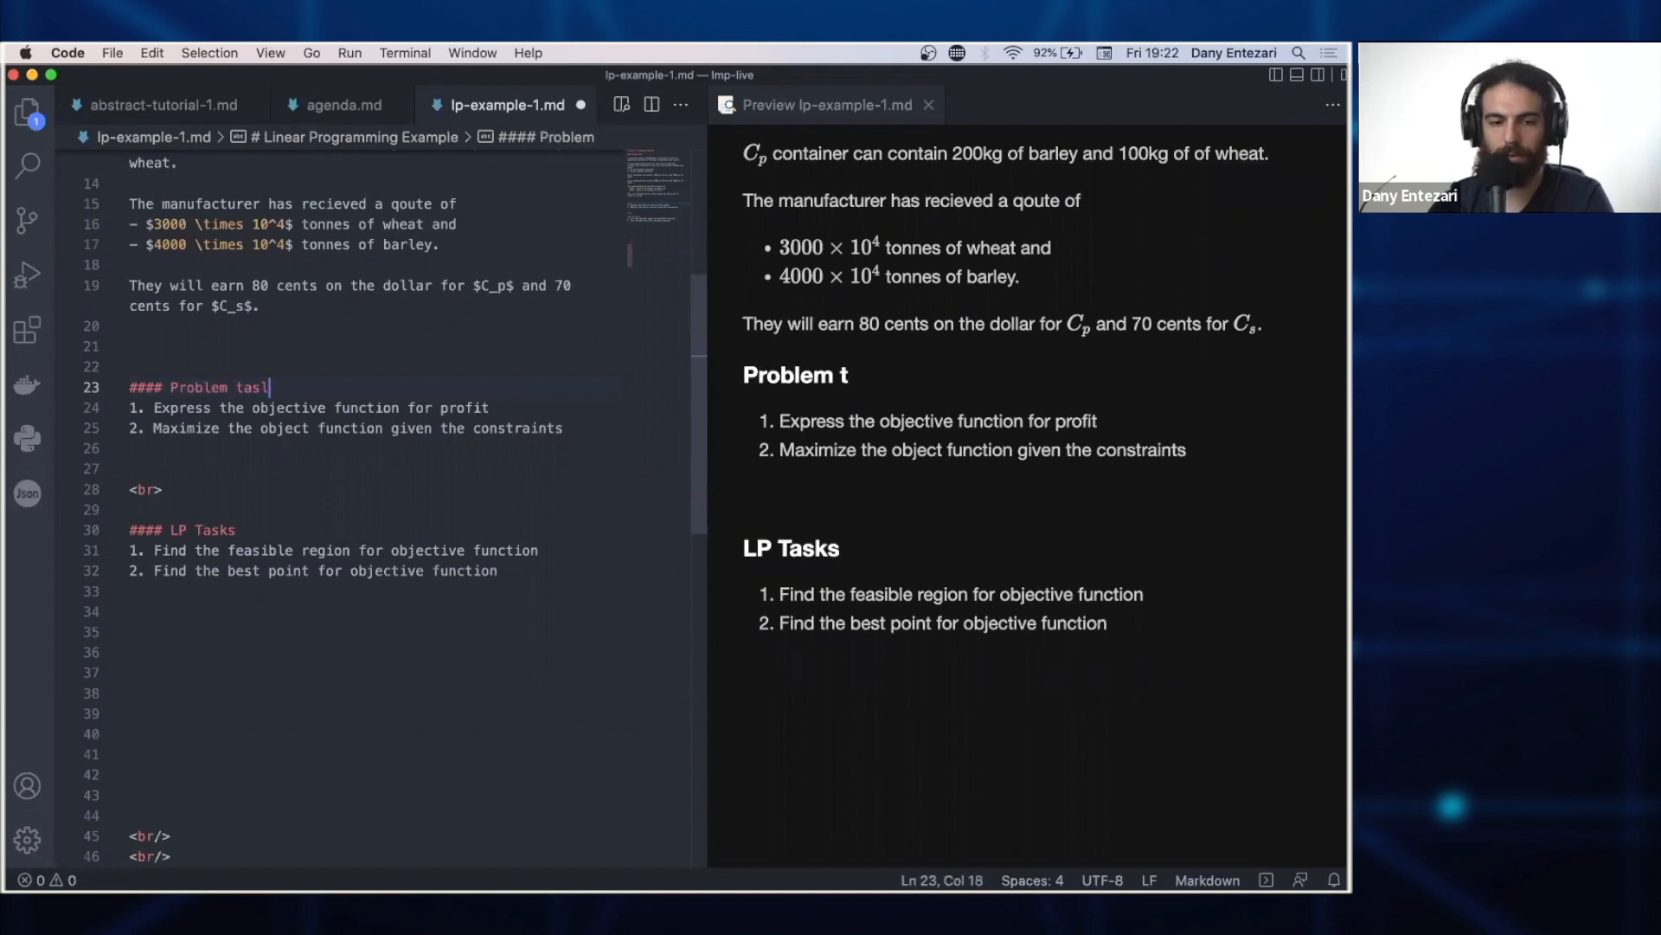
pyautogui.write('s')
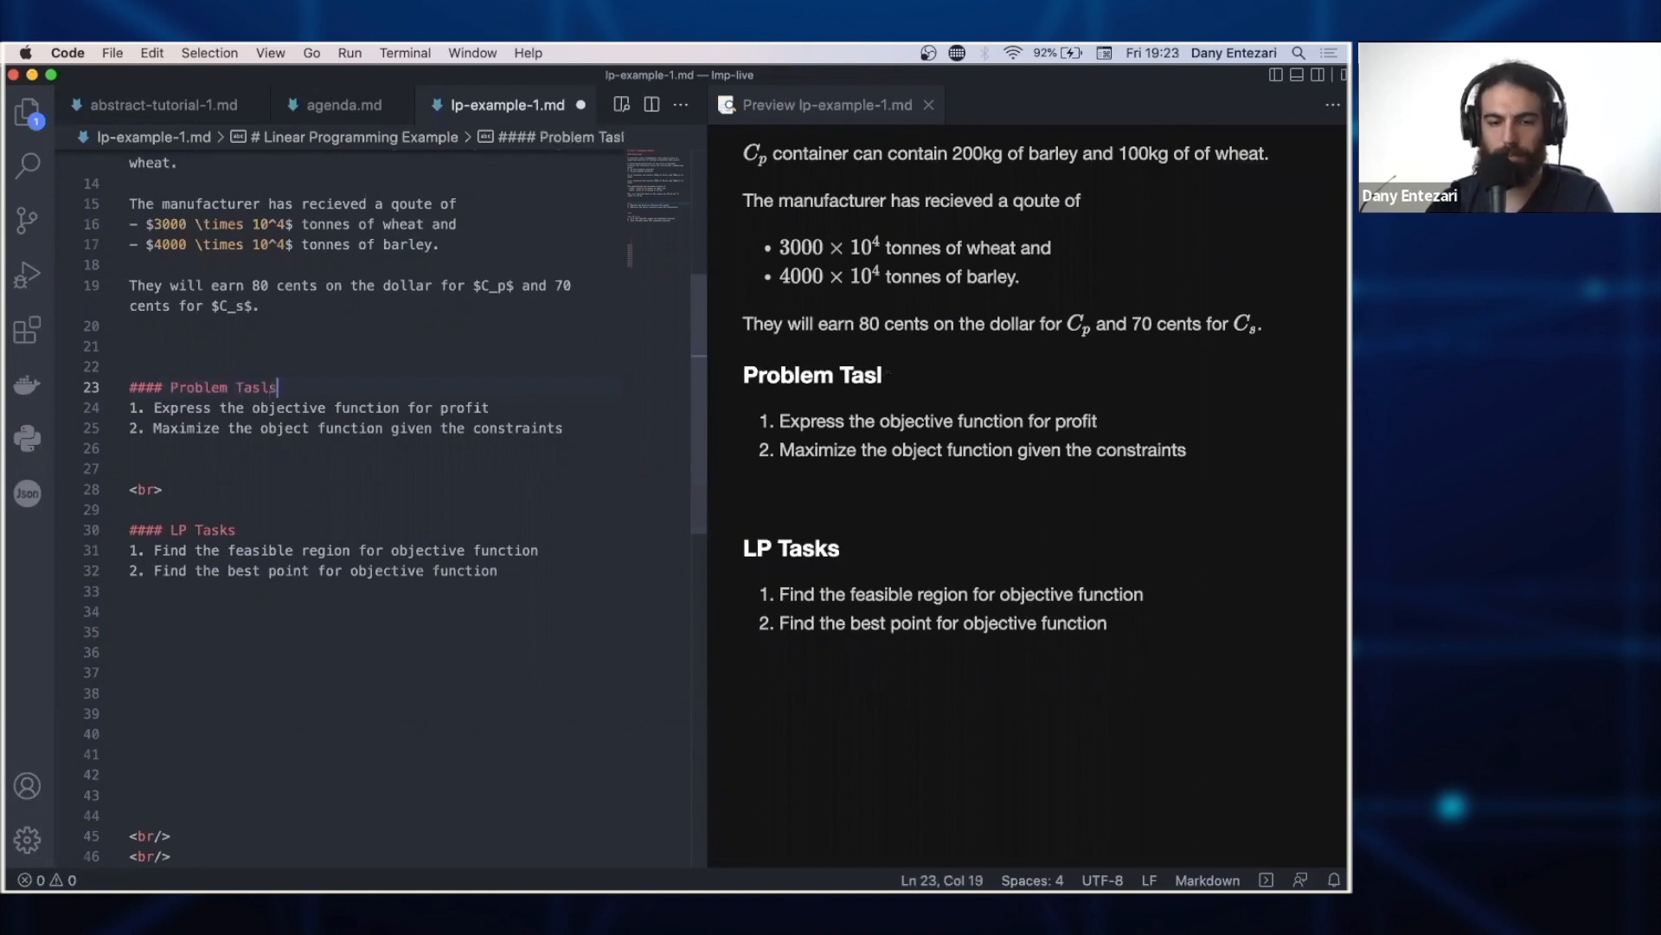
pyautogui.write('ks')
pyautogui.write('> $f(C_p,C_s) = 80C_p + 70C_s$')
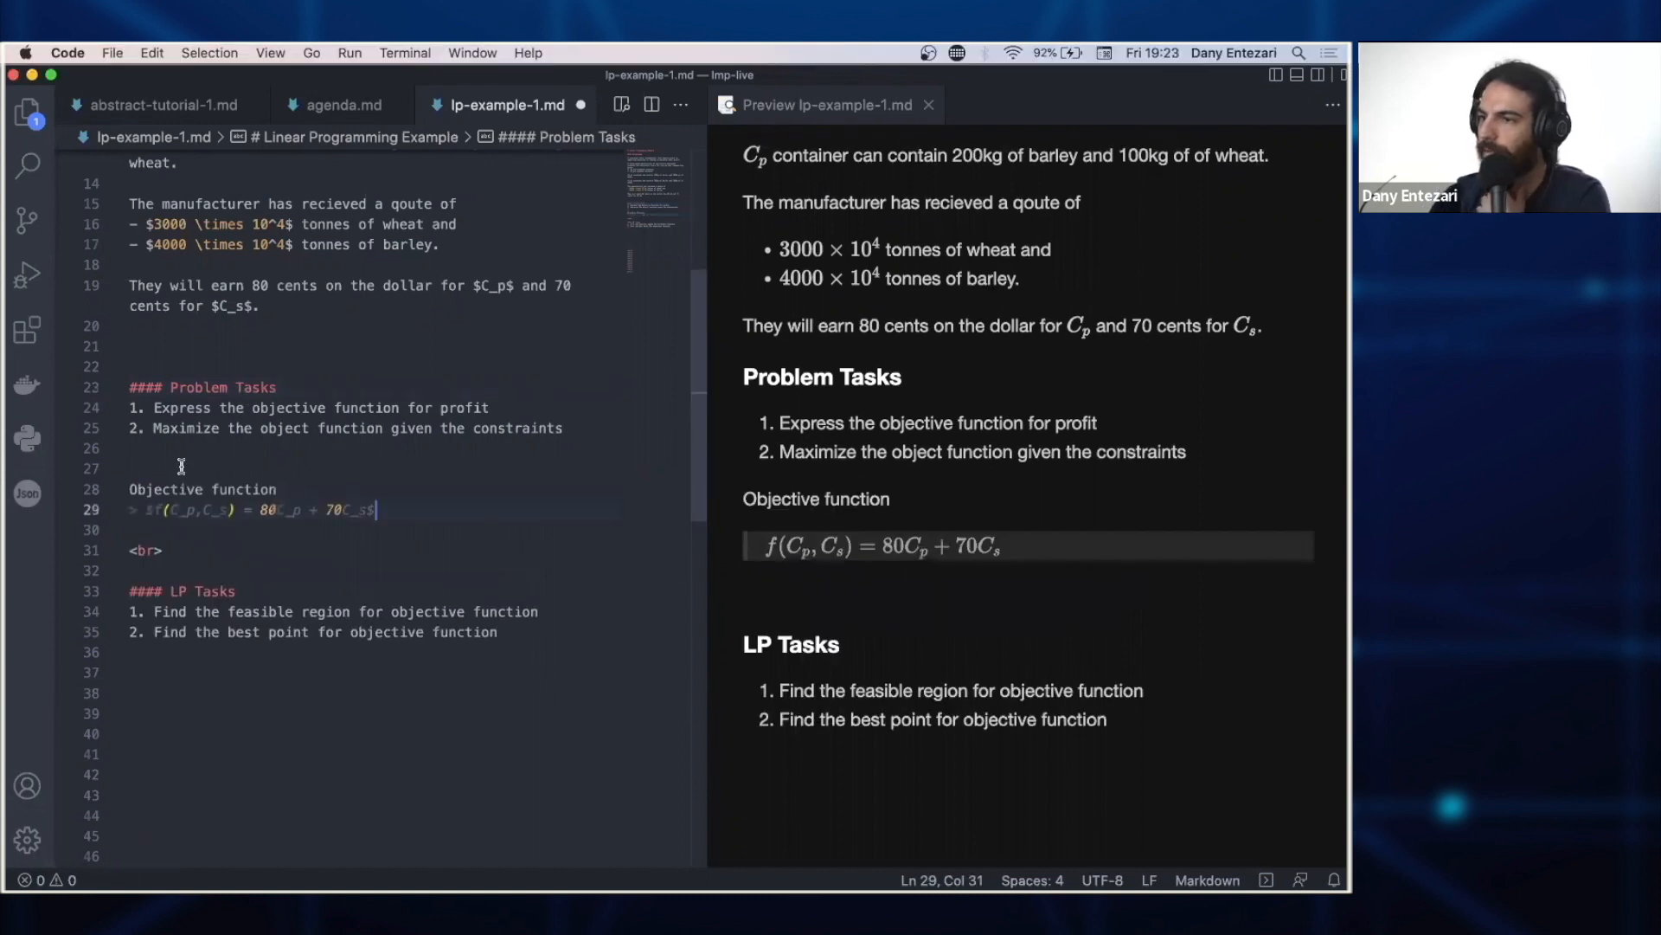
pyautogui.moveTo(895, 569)
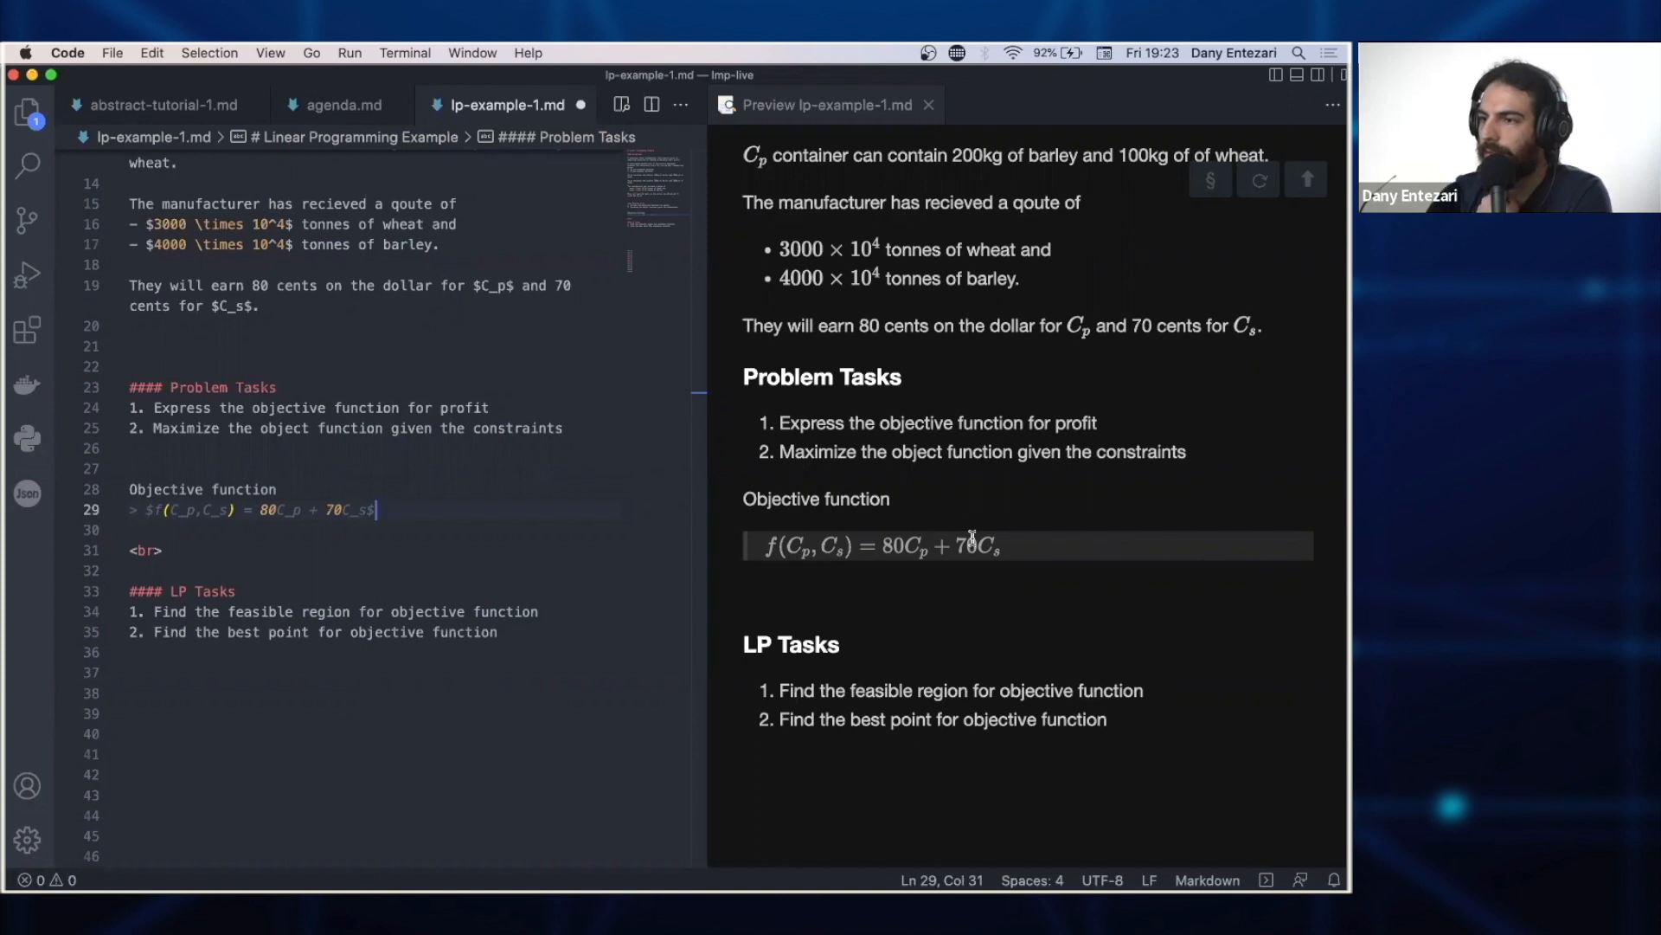
# - Place the cursor below Problem Tasks to begin the objective function line
pyautogui.click(173, 508)
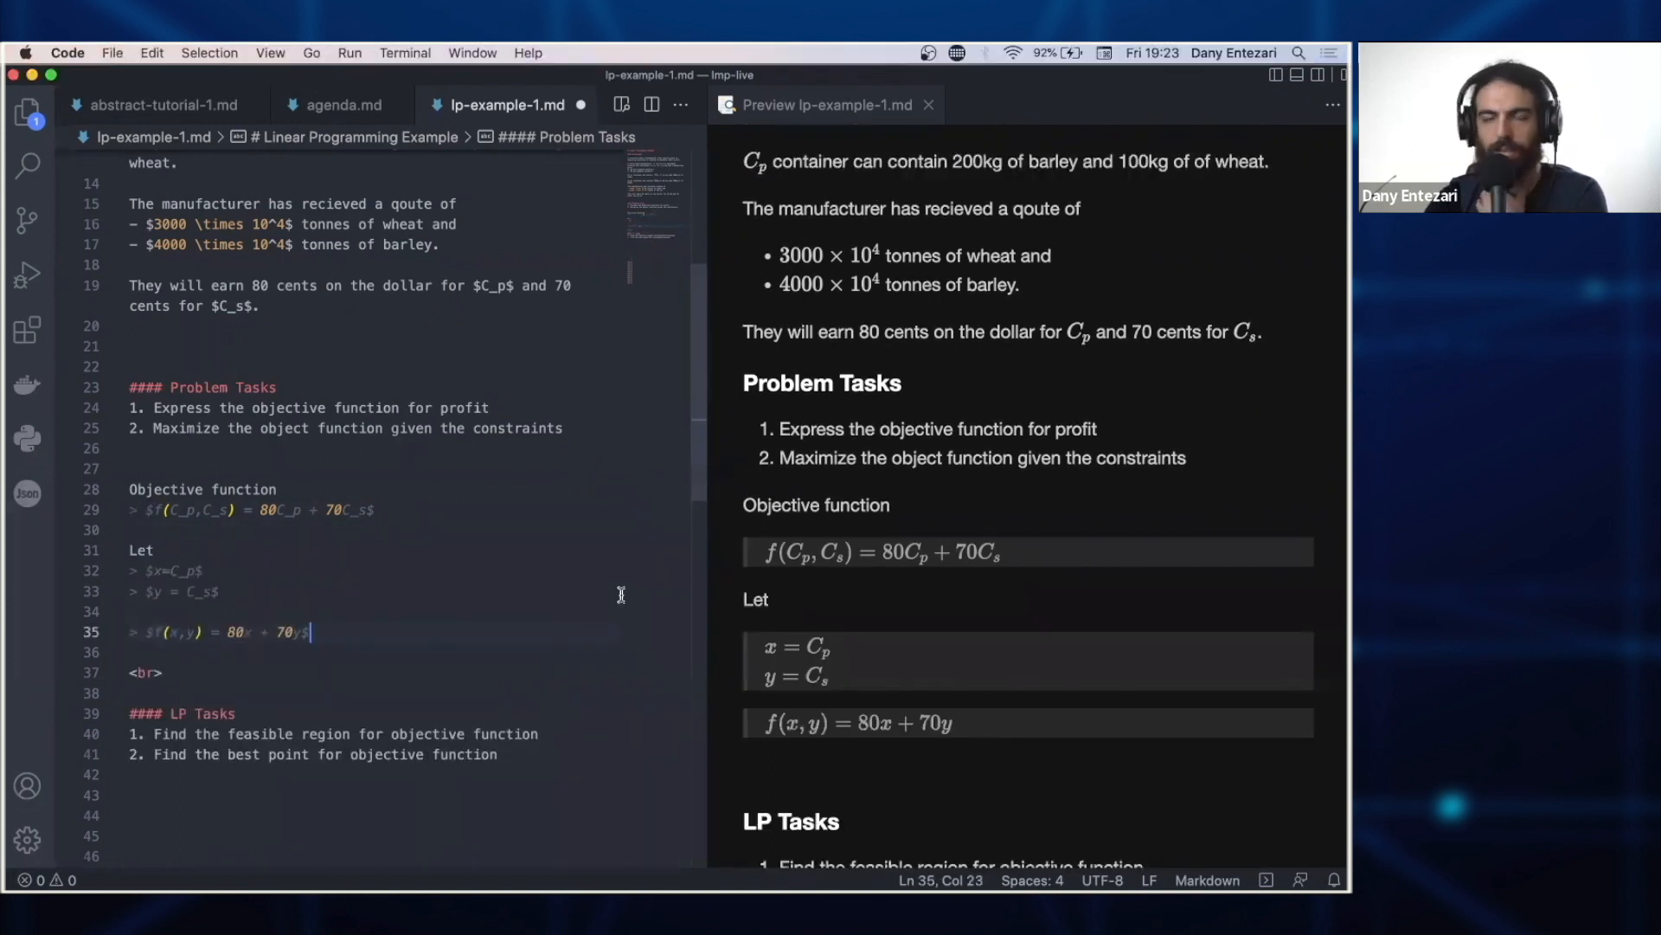
pyautogui.moveTo(756, 621)
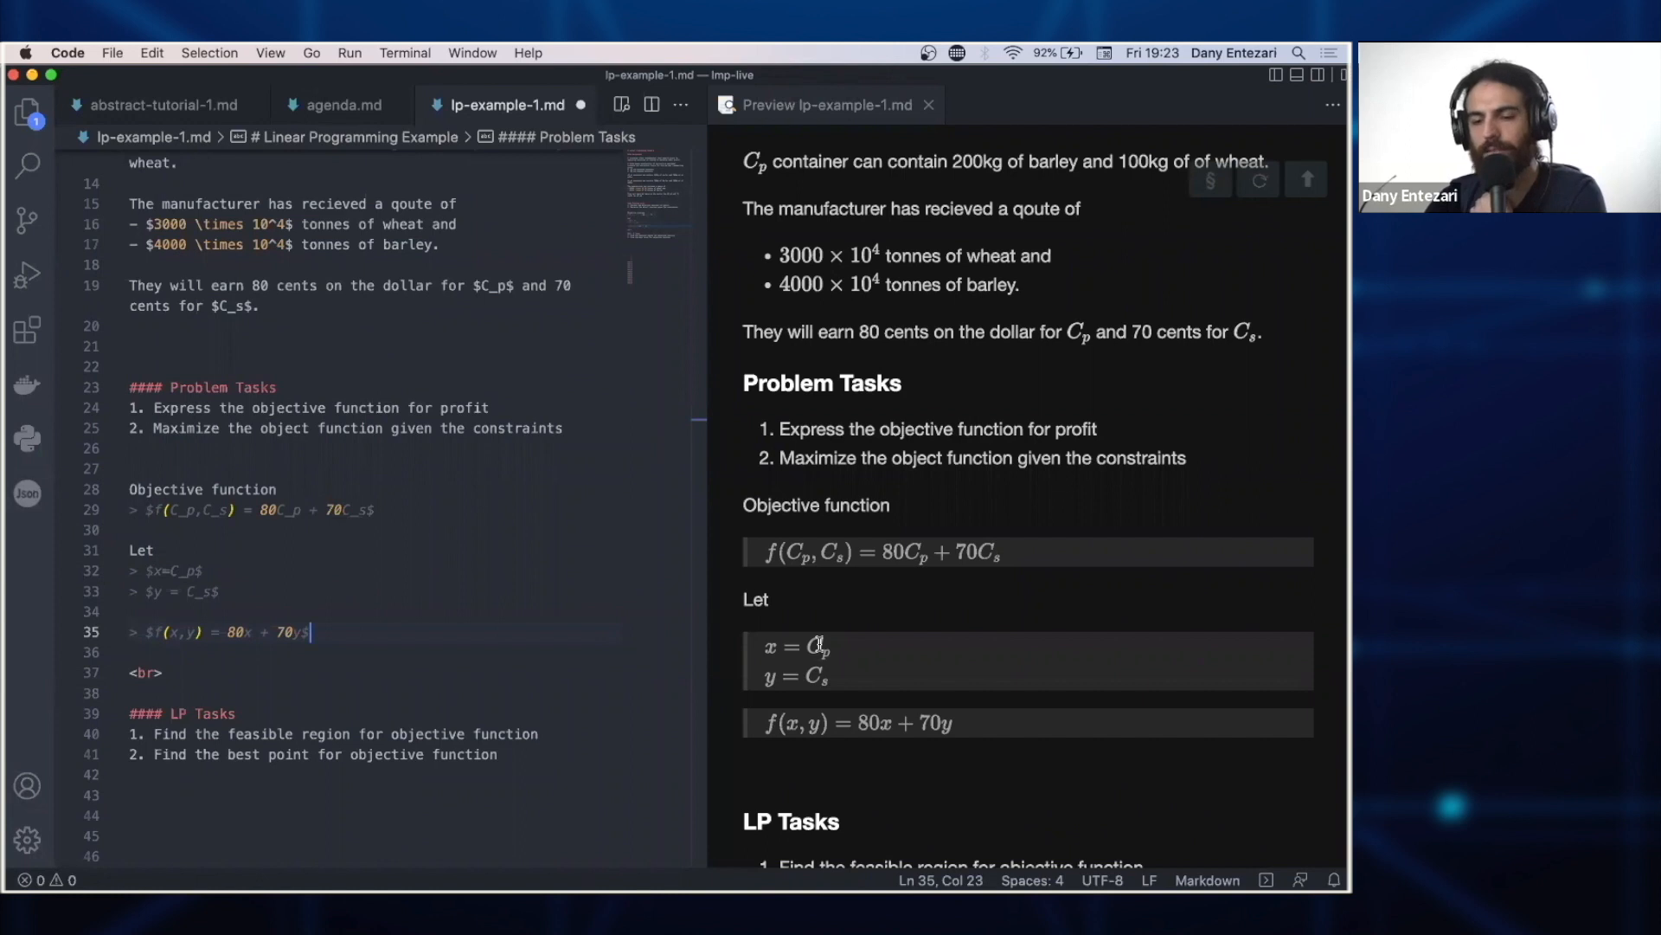
pyautogui.moveTo(822, 681)
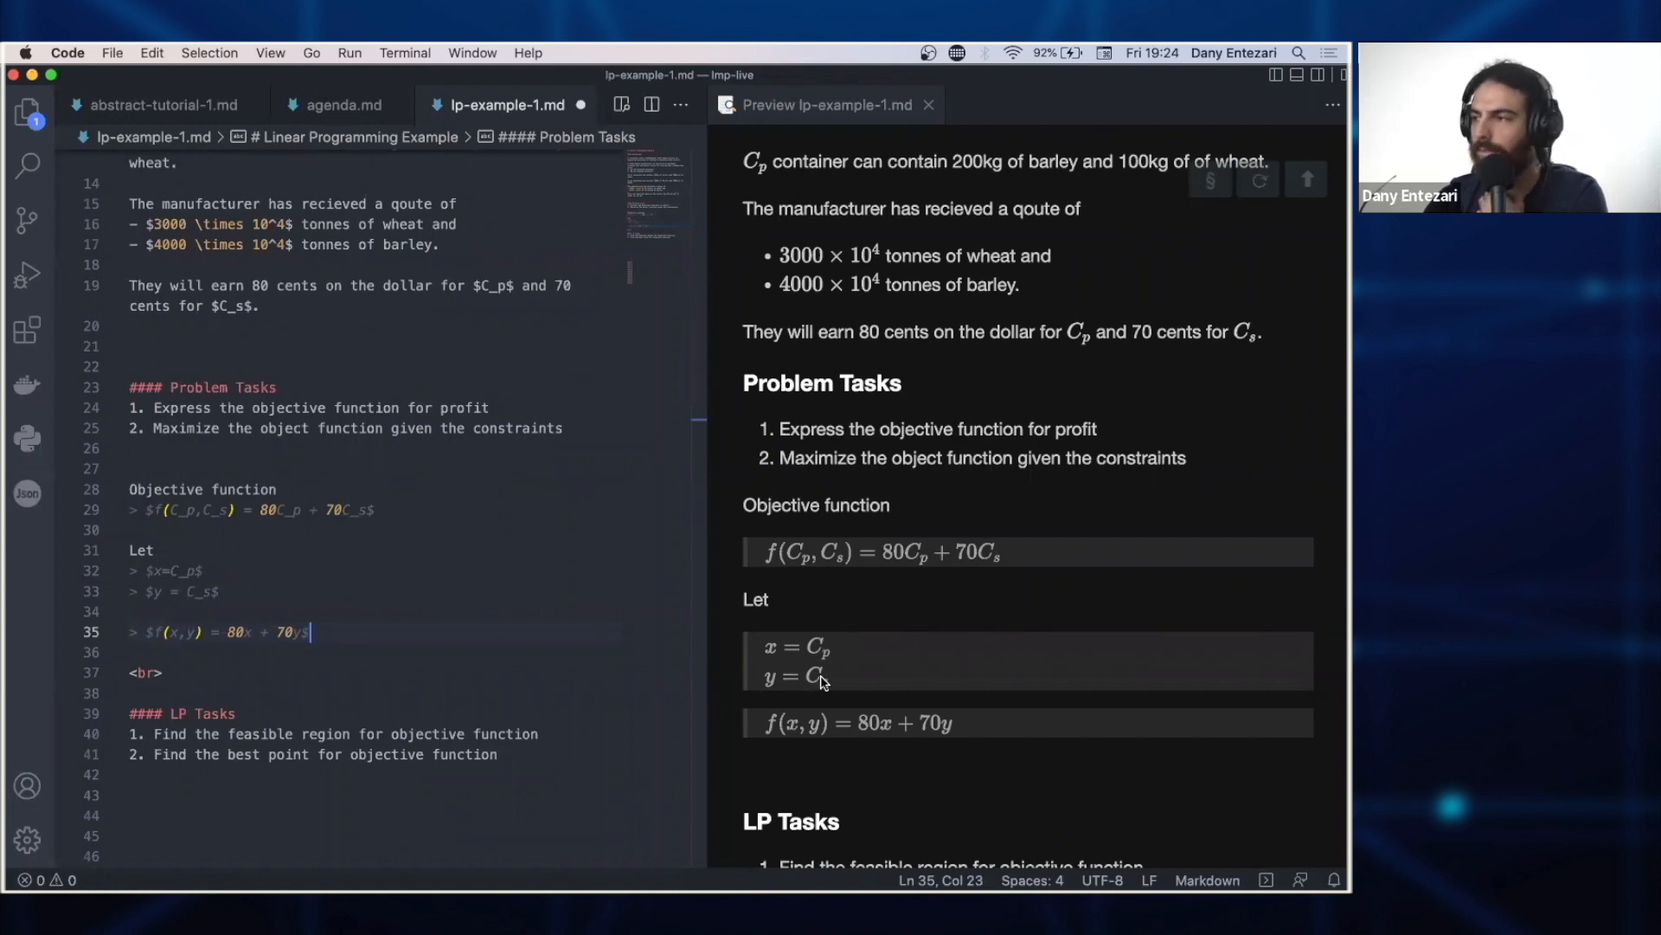
pyautogui.moveTo(858, 682)
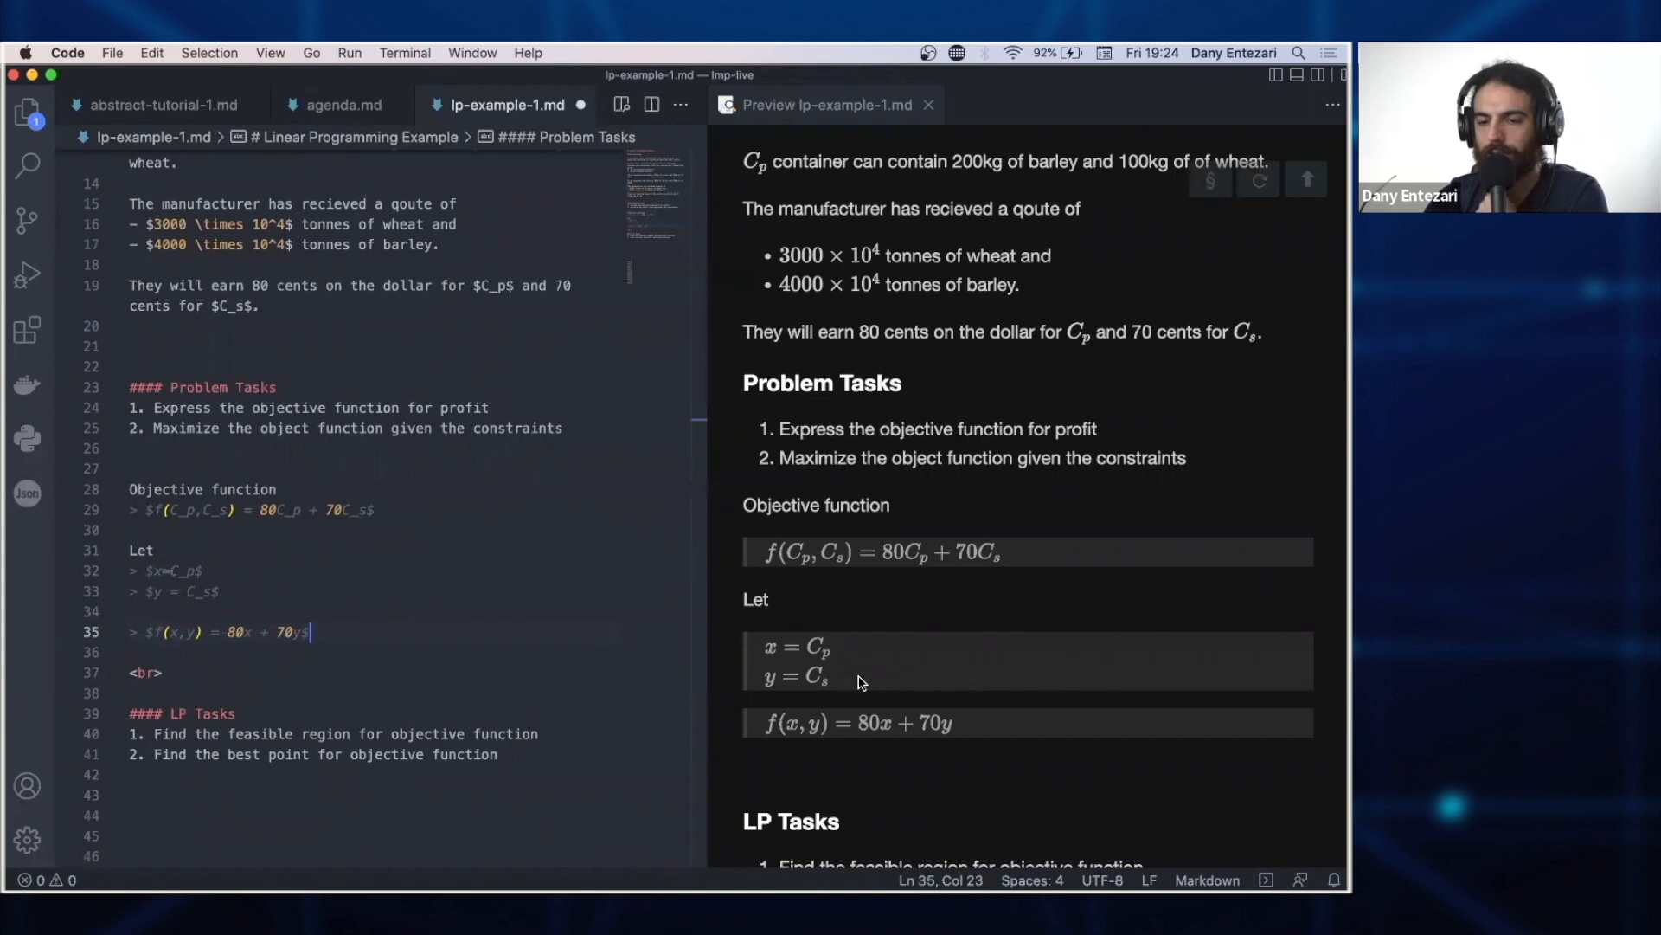
pyautogui.moveTo(803, 753)
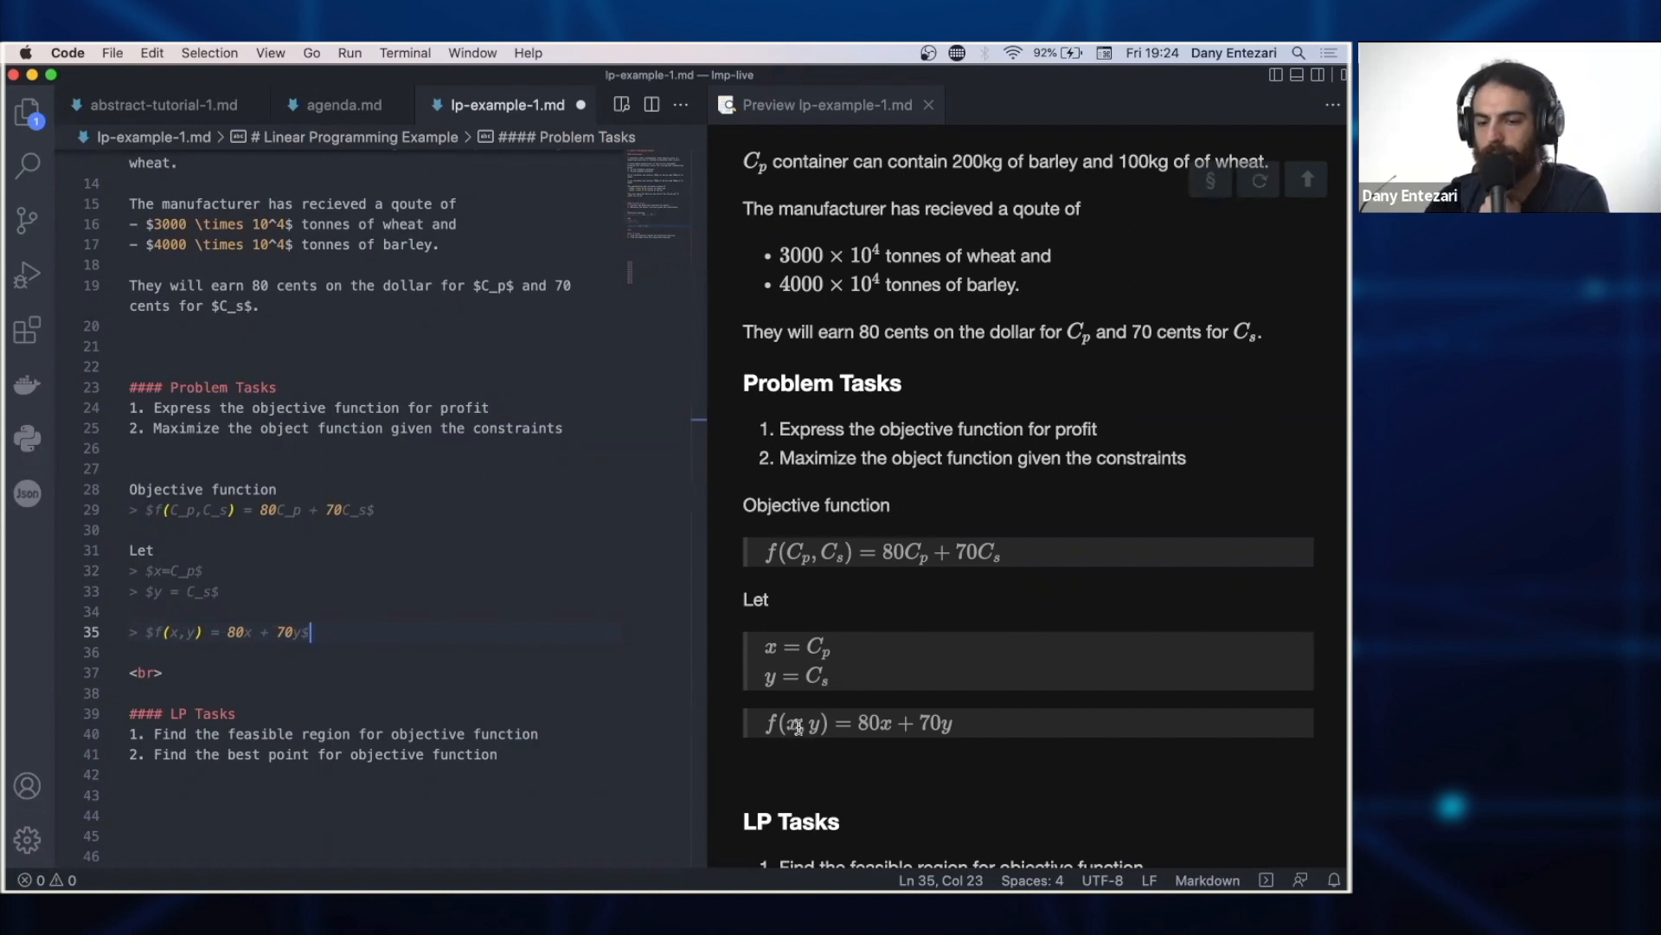
pyautogui.moveTo(988, 761)
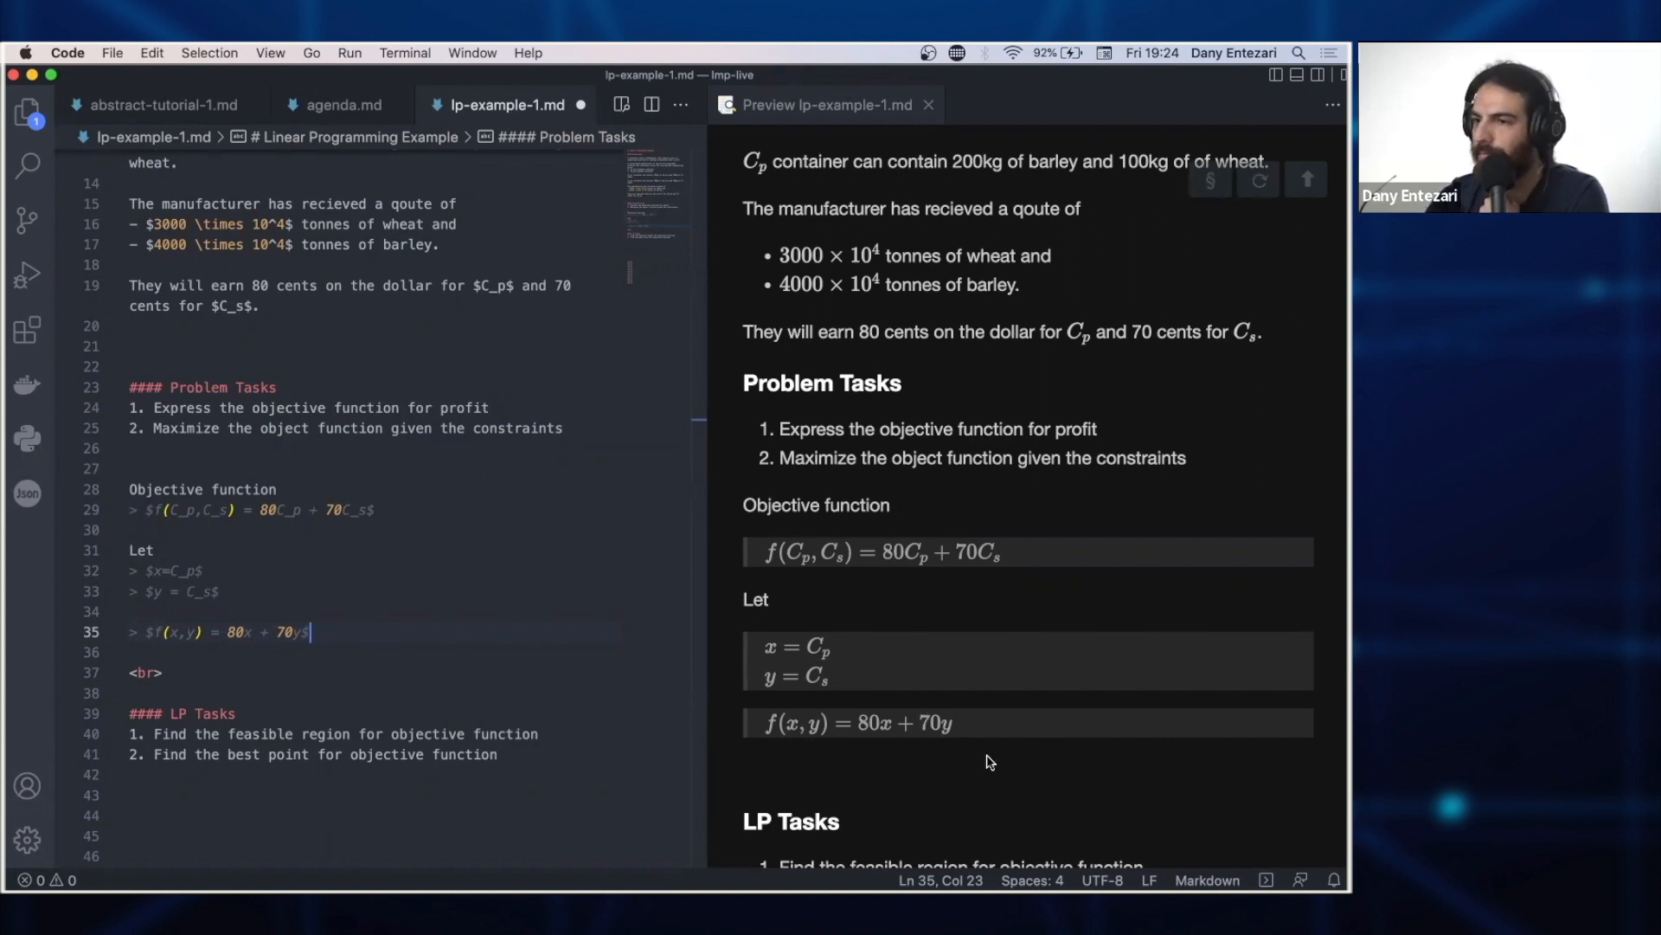
pyautogui.moveTo(903, 768)
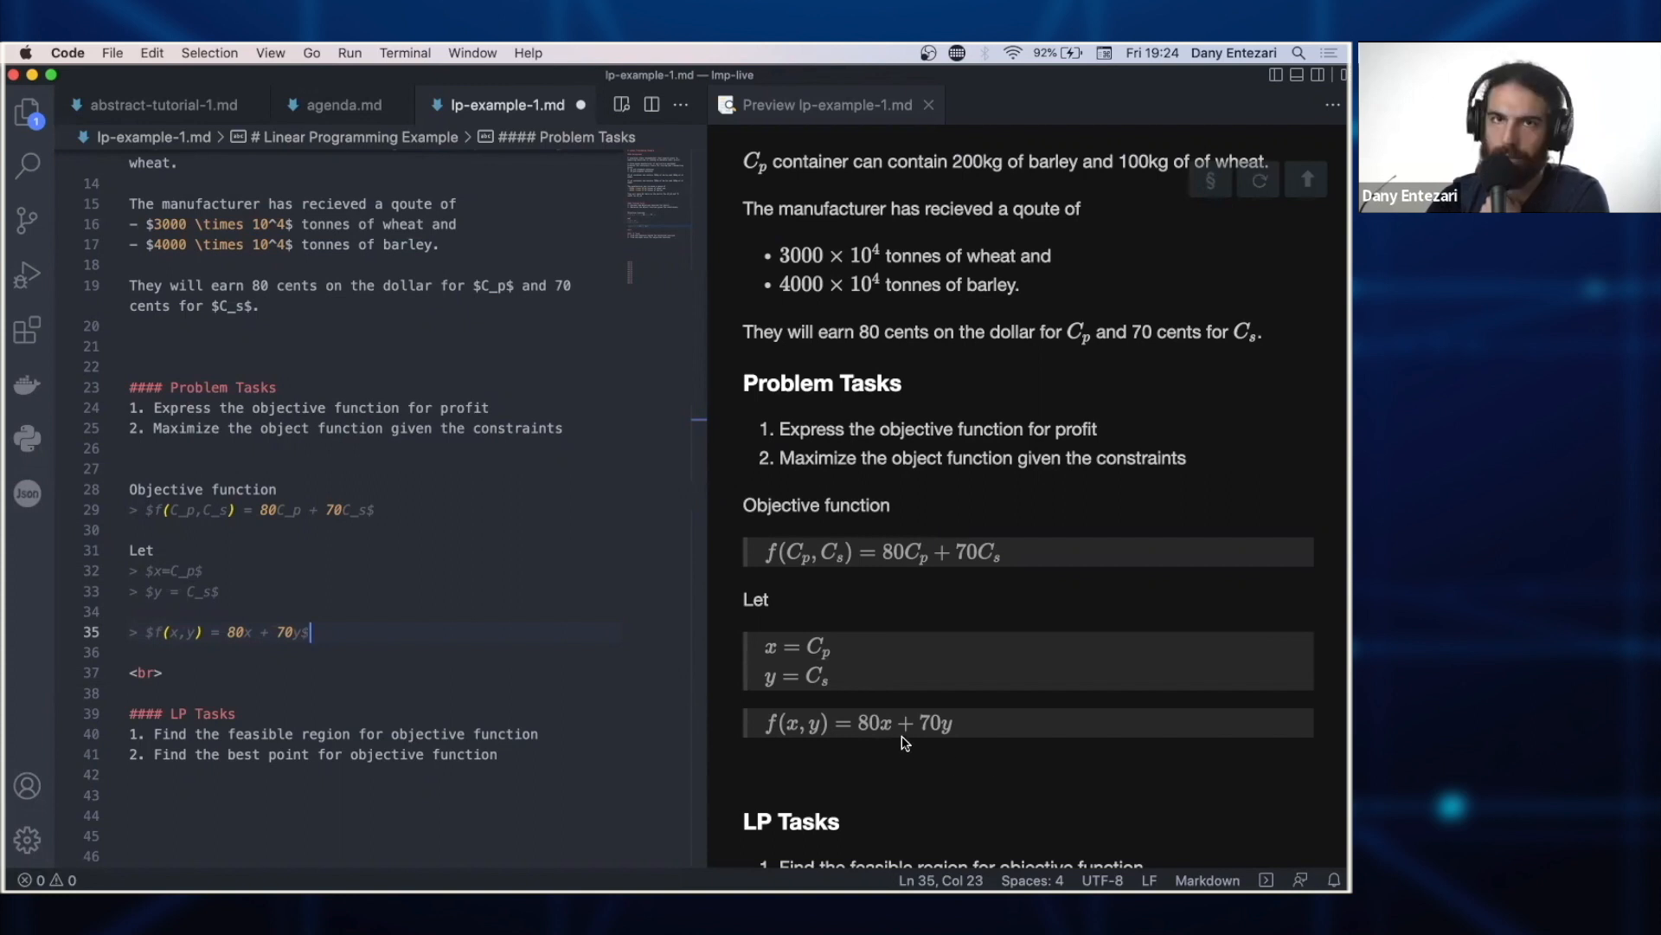
pyautogui.moveTo(882, 734)
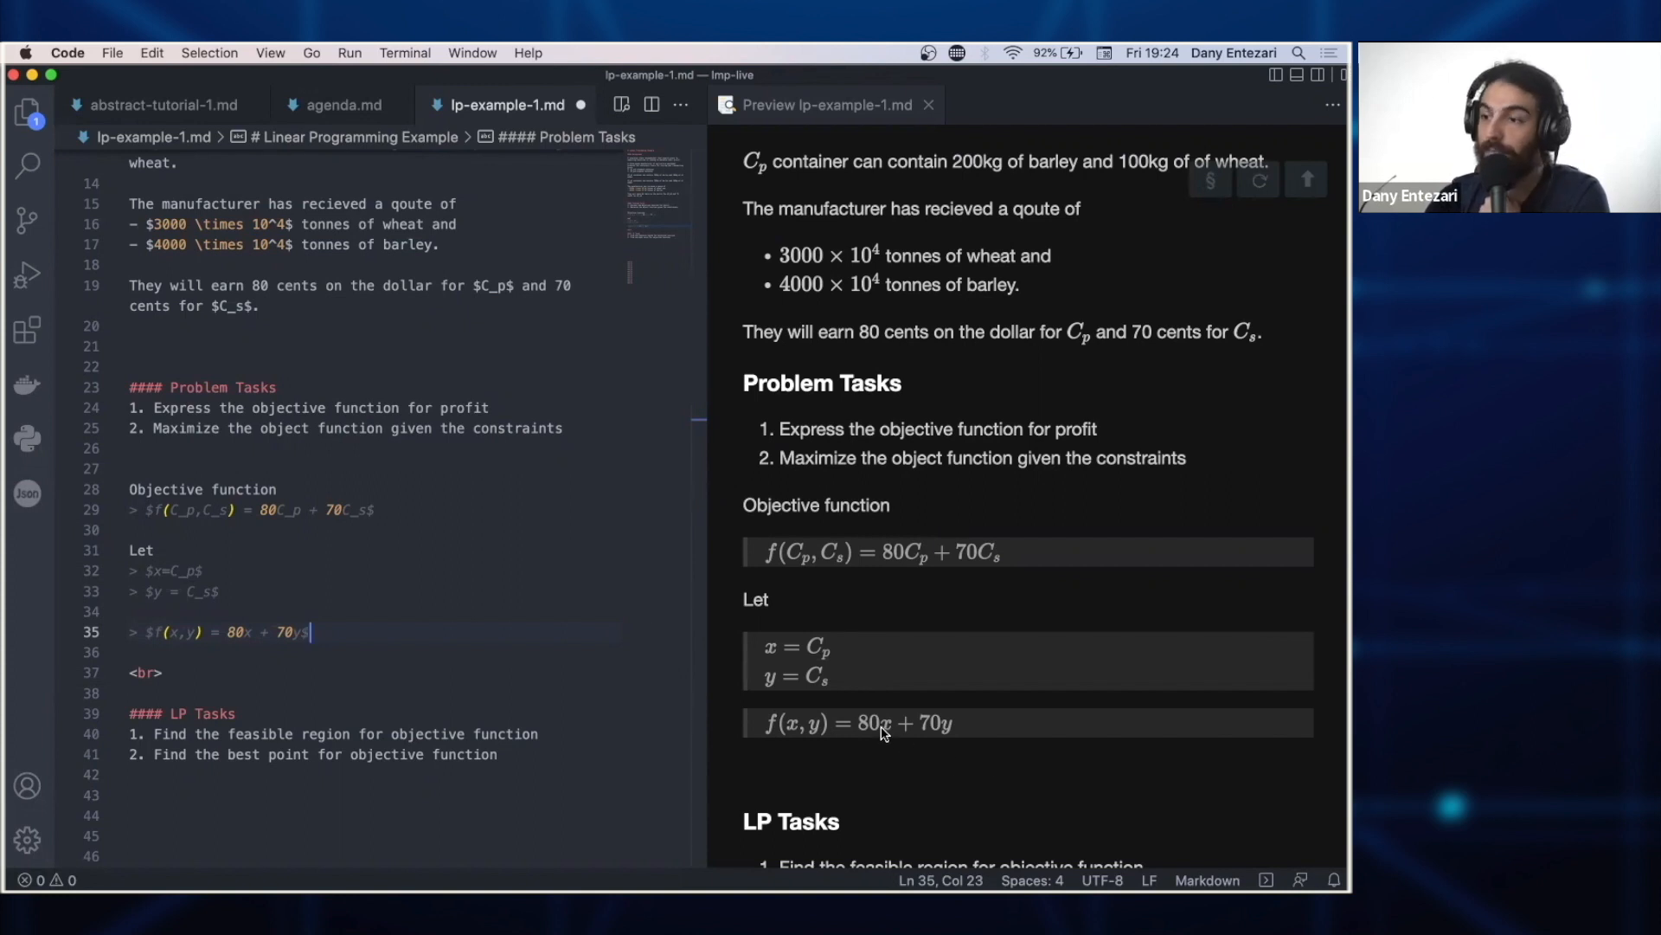
pyautogui.moveTo(31, 512)
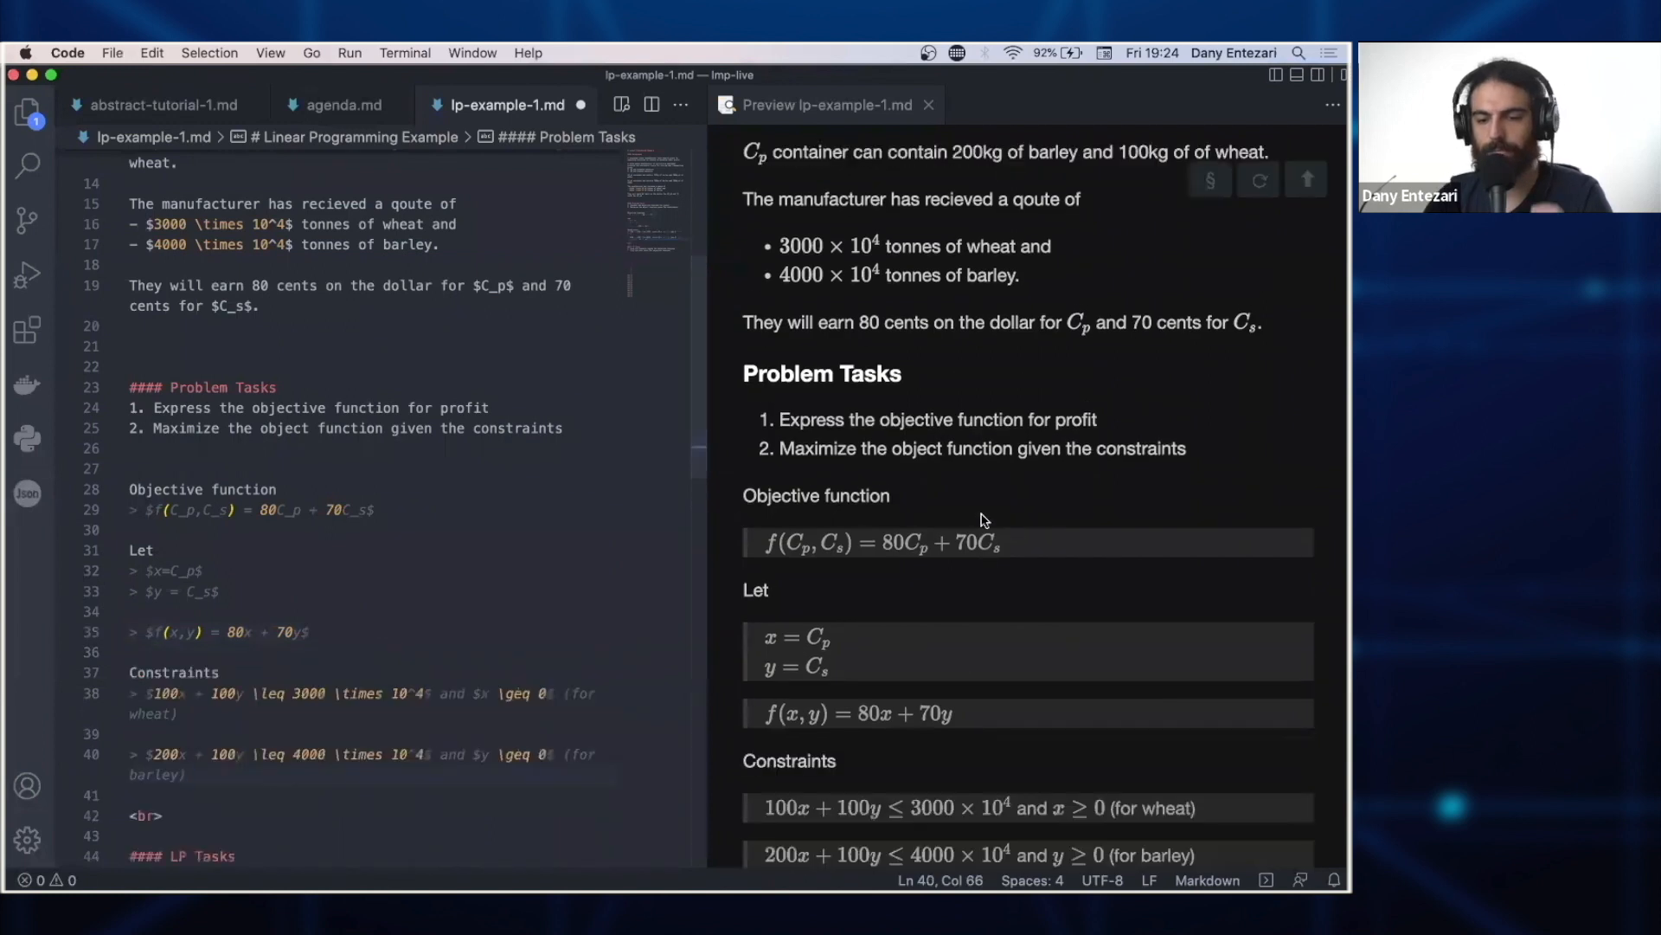
# - Scroll down the note to reach the Constraints area below the objective function
pyautogui.scroll(-3)
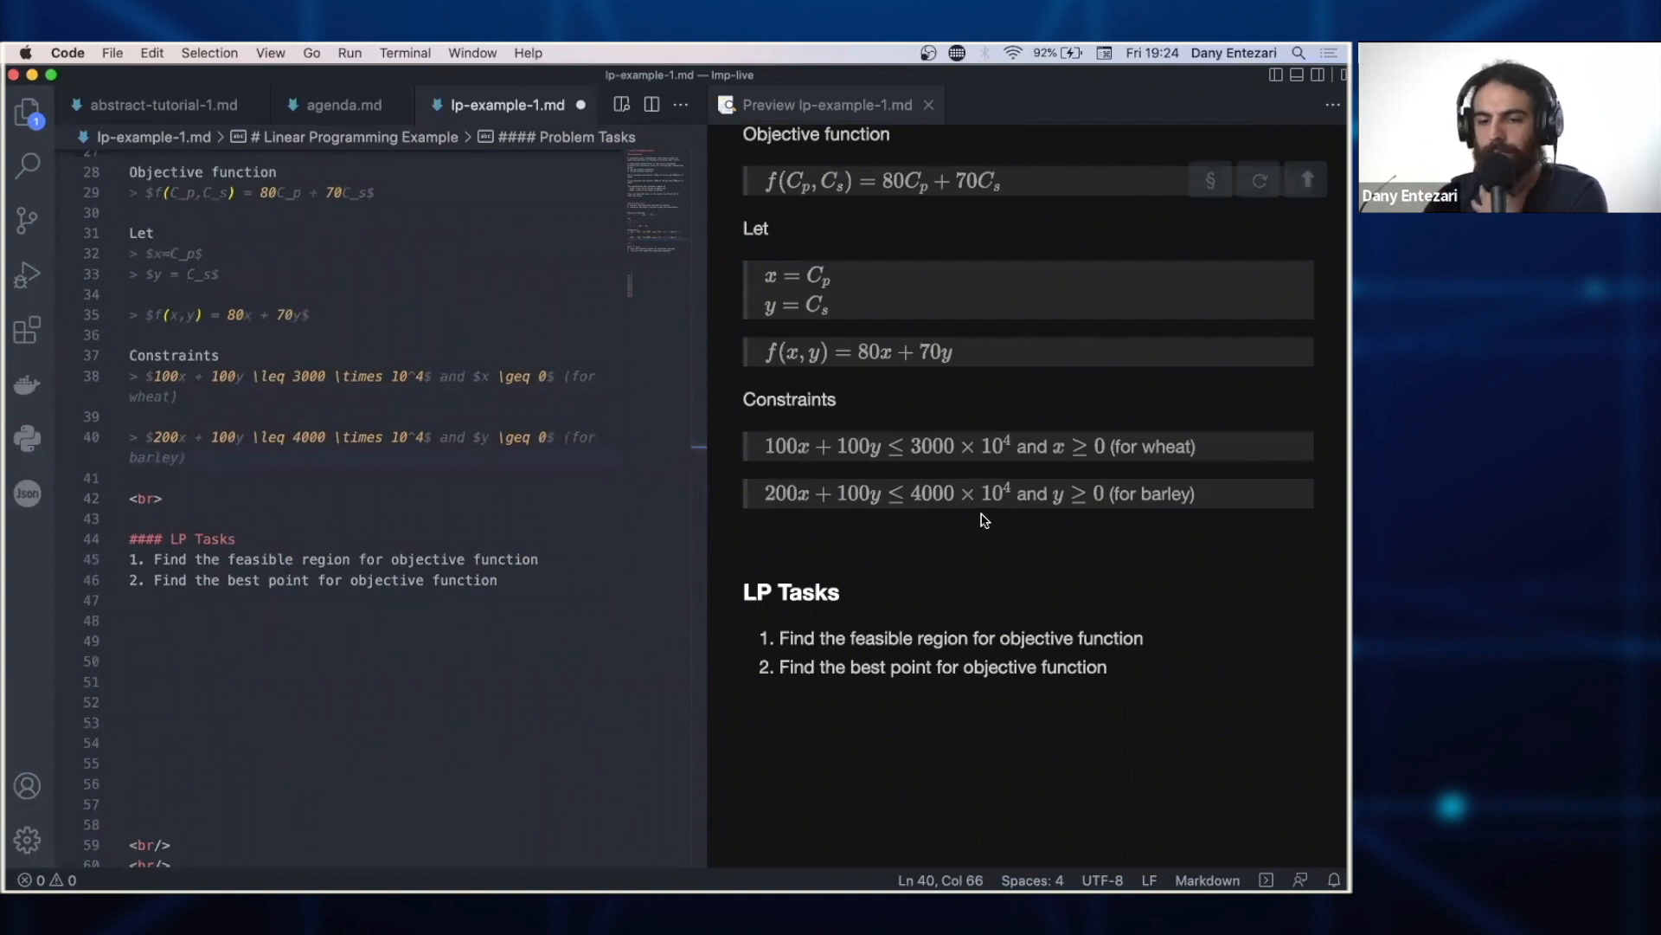
pyautogui.moveTo(858, 482)
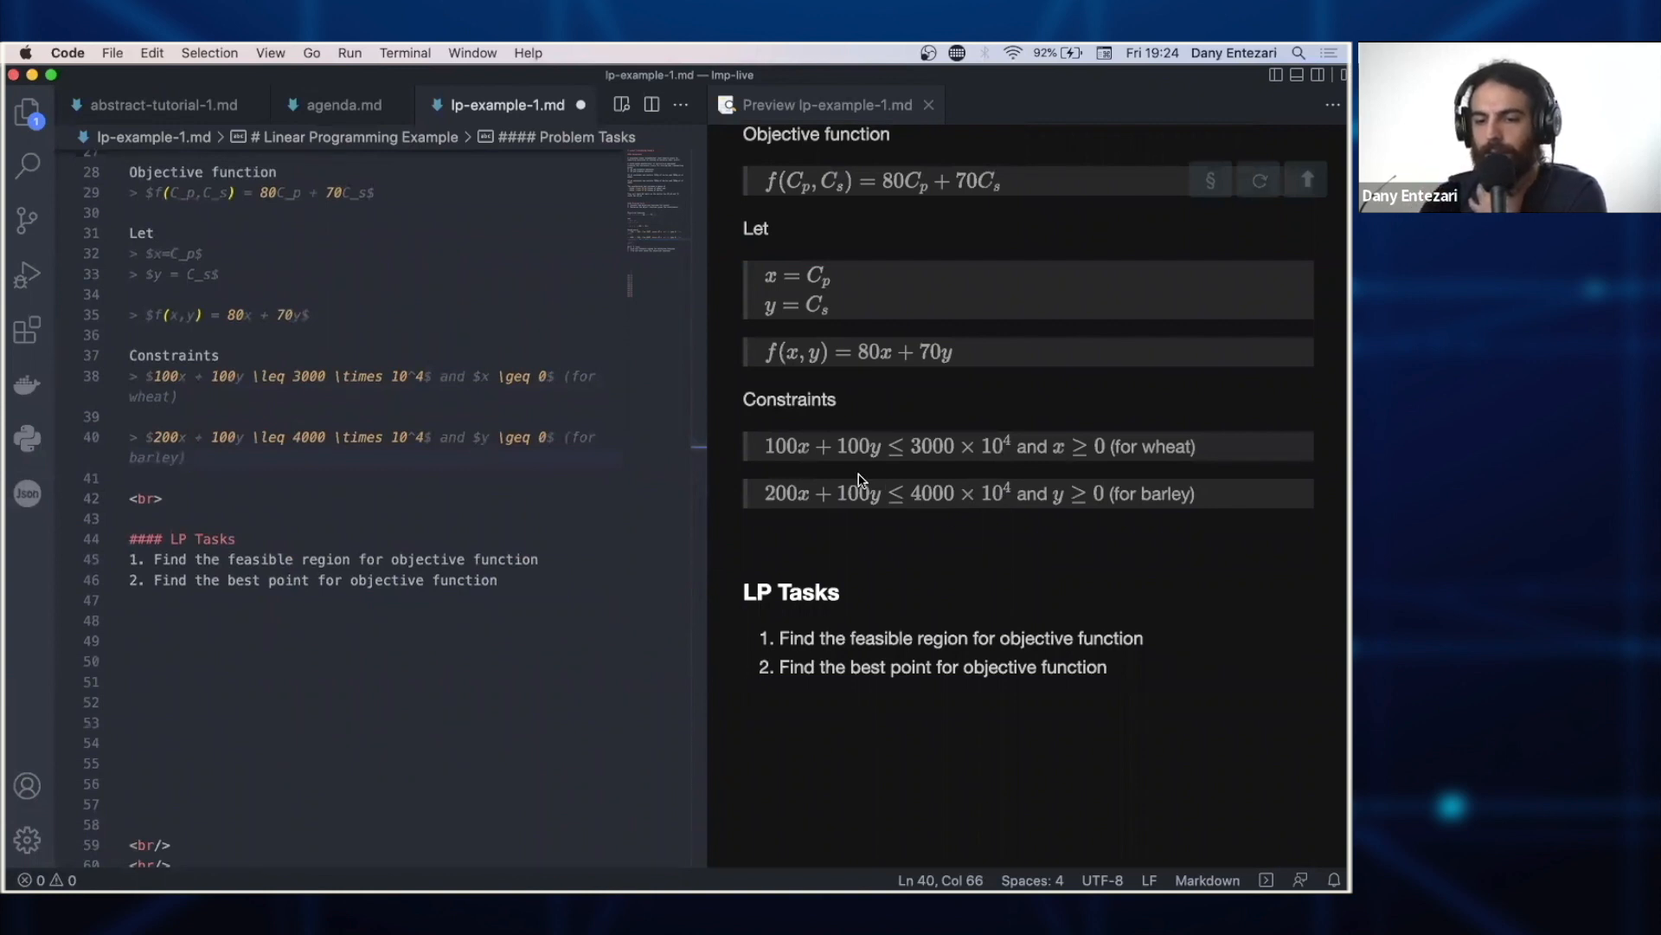
pyautogui.moveTo(789, 470)
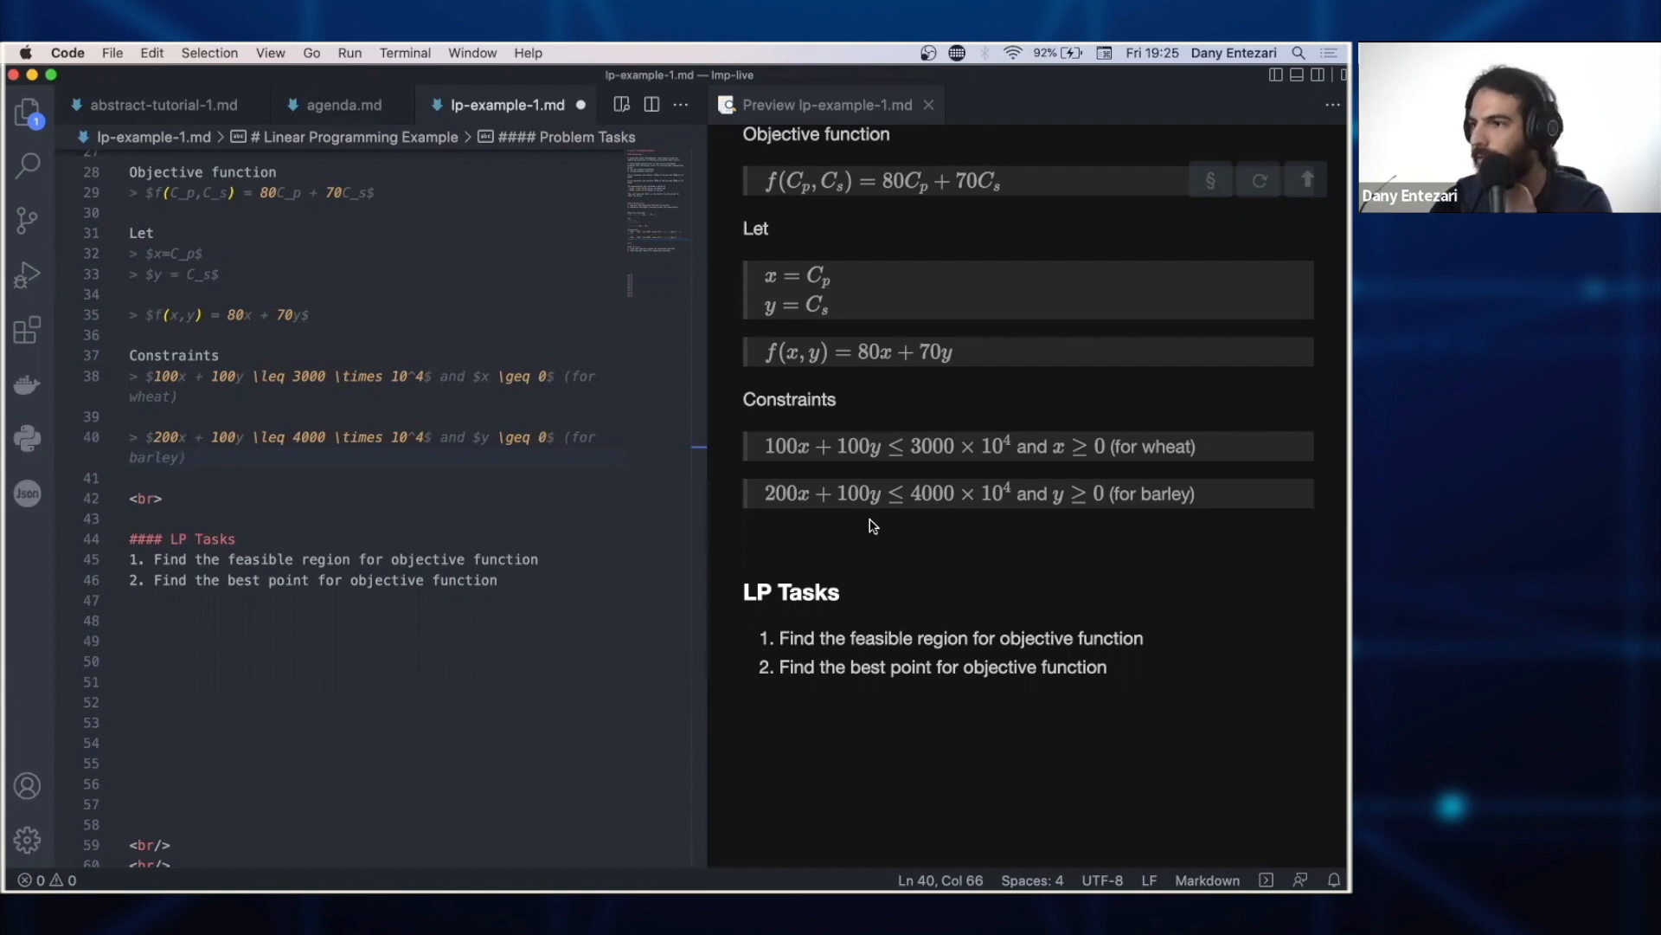
pyautogui.moveTo(924, 457)
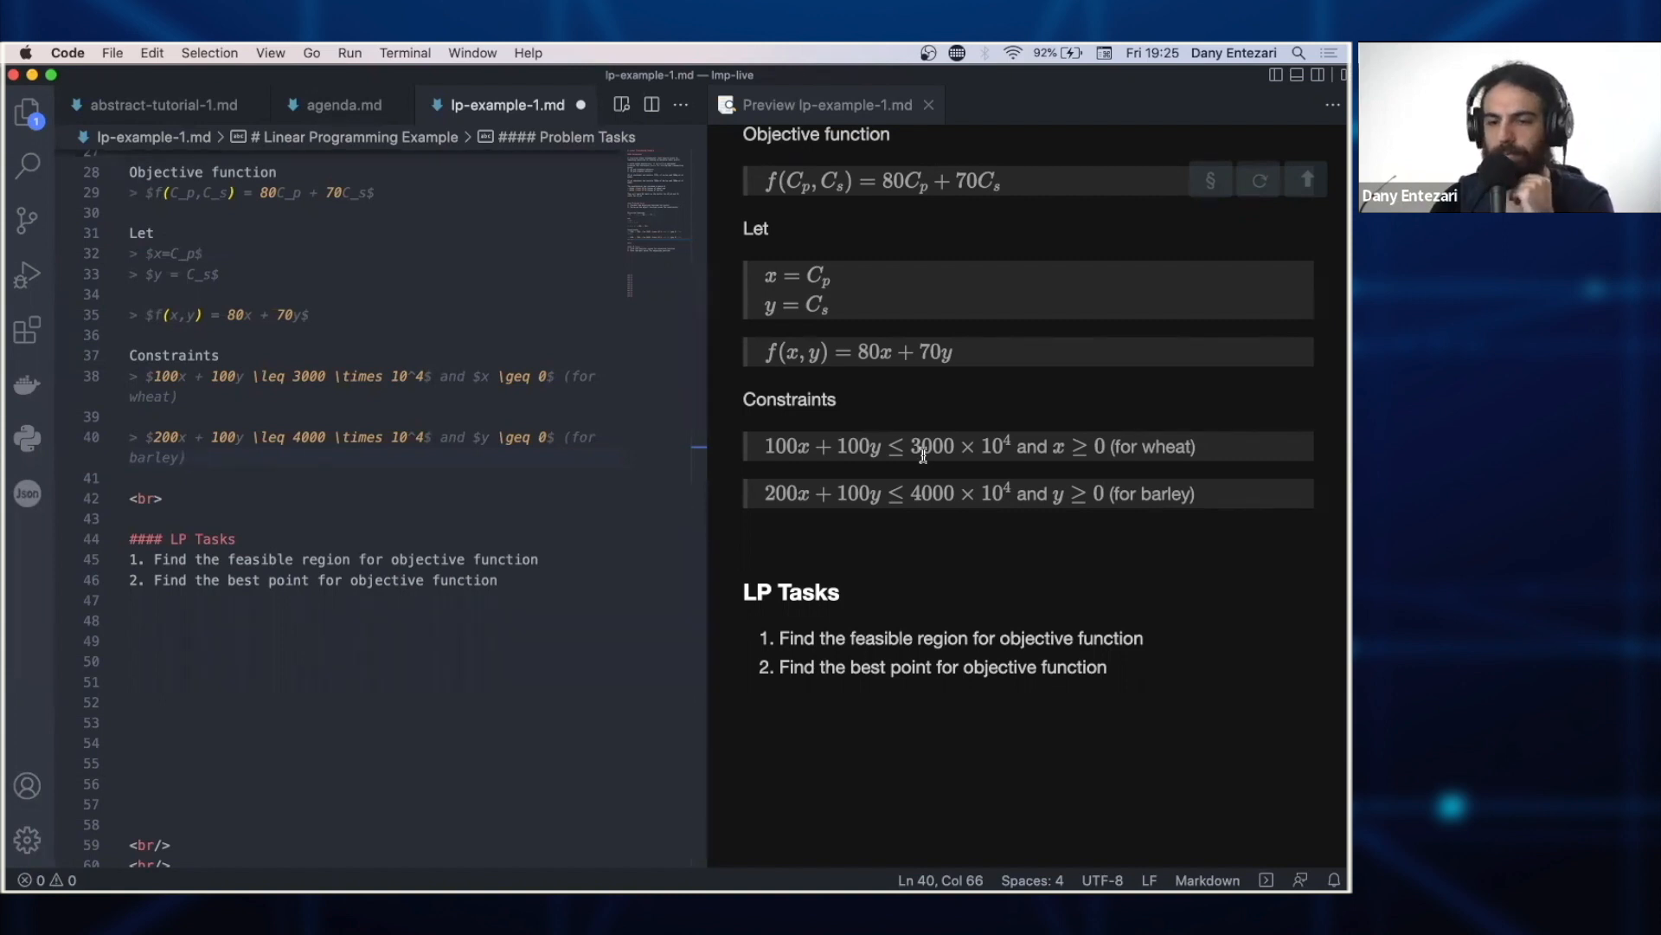
pyautogui.moveTo(851, 492)
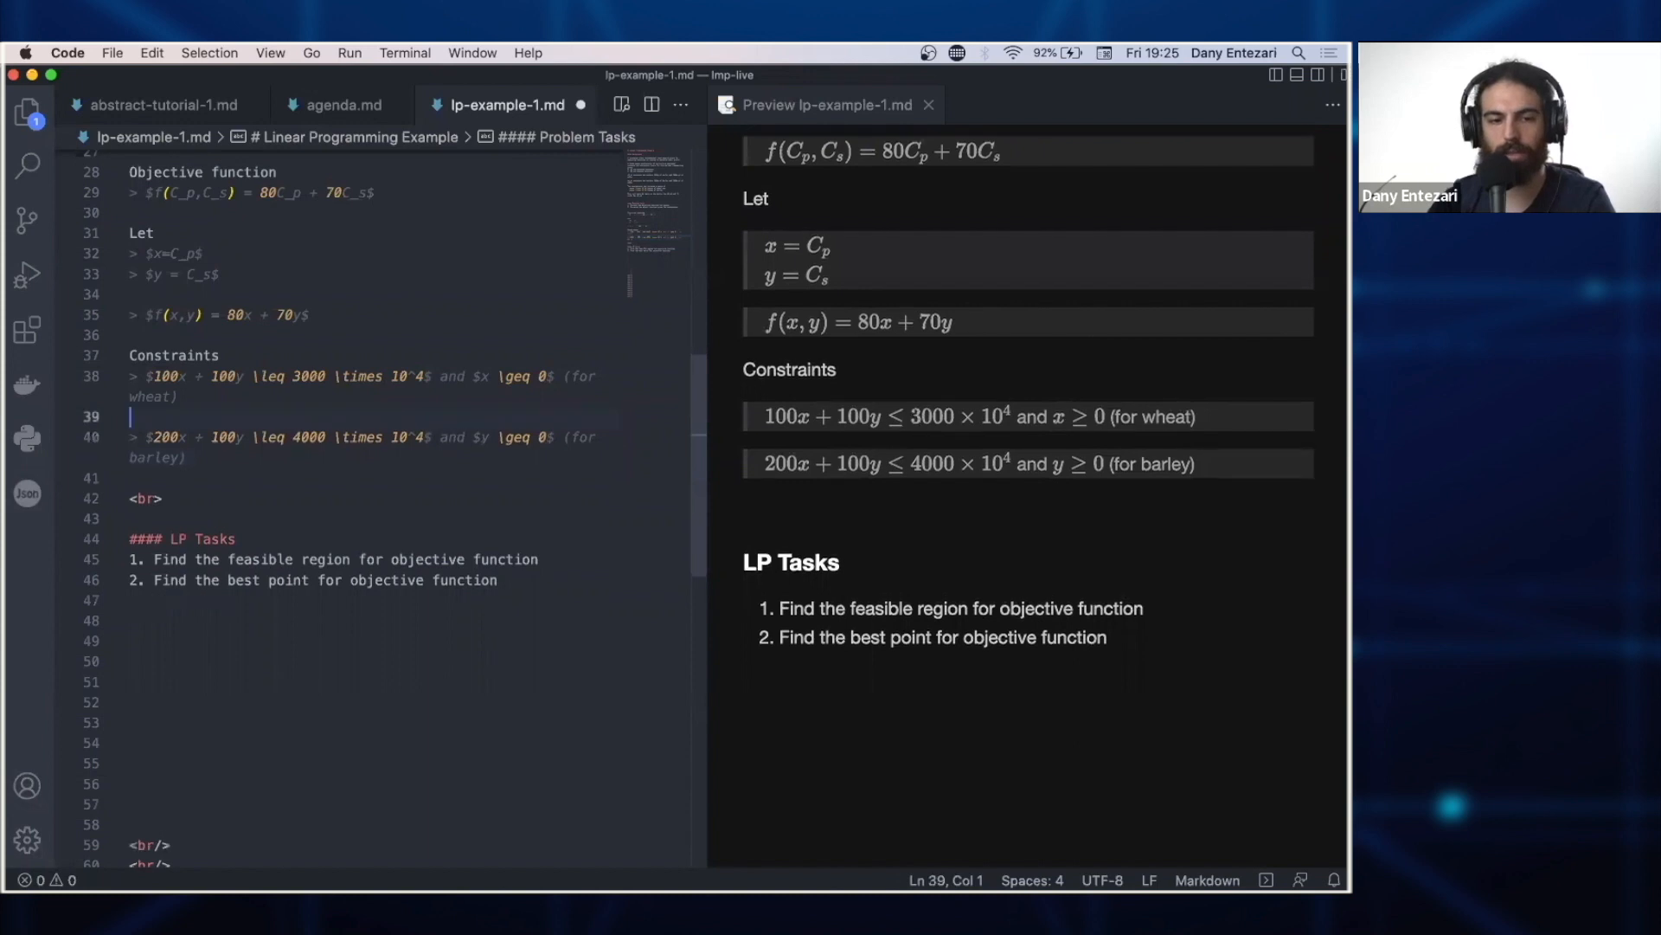
# - Finish the Objective Functions line and highlight the first LP task in the preview
pyautogui.write('0')
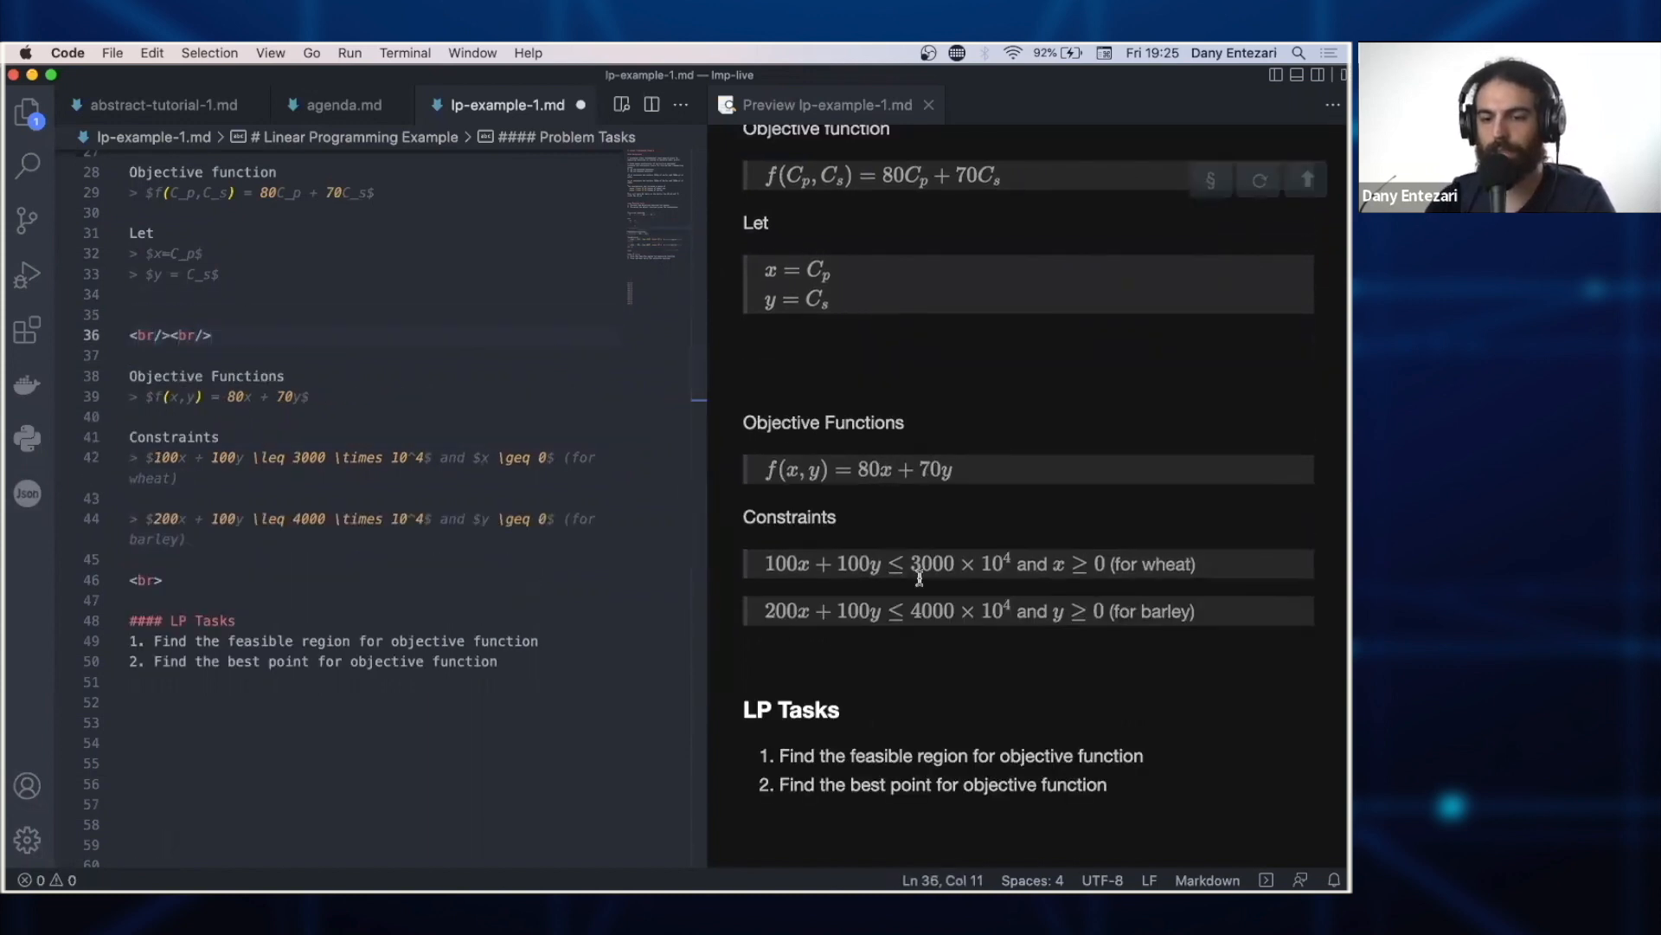
pyautogui.moveTo(890, 725)
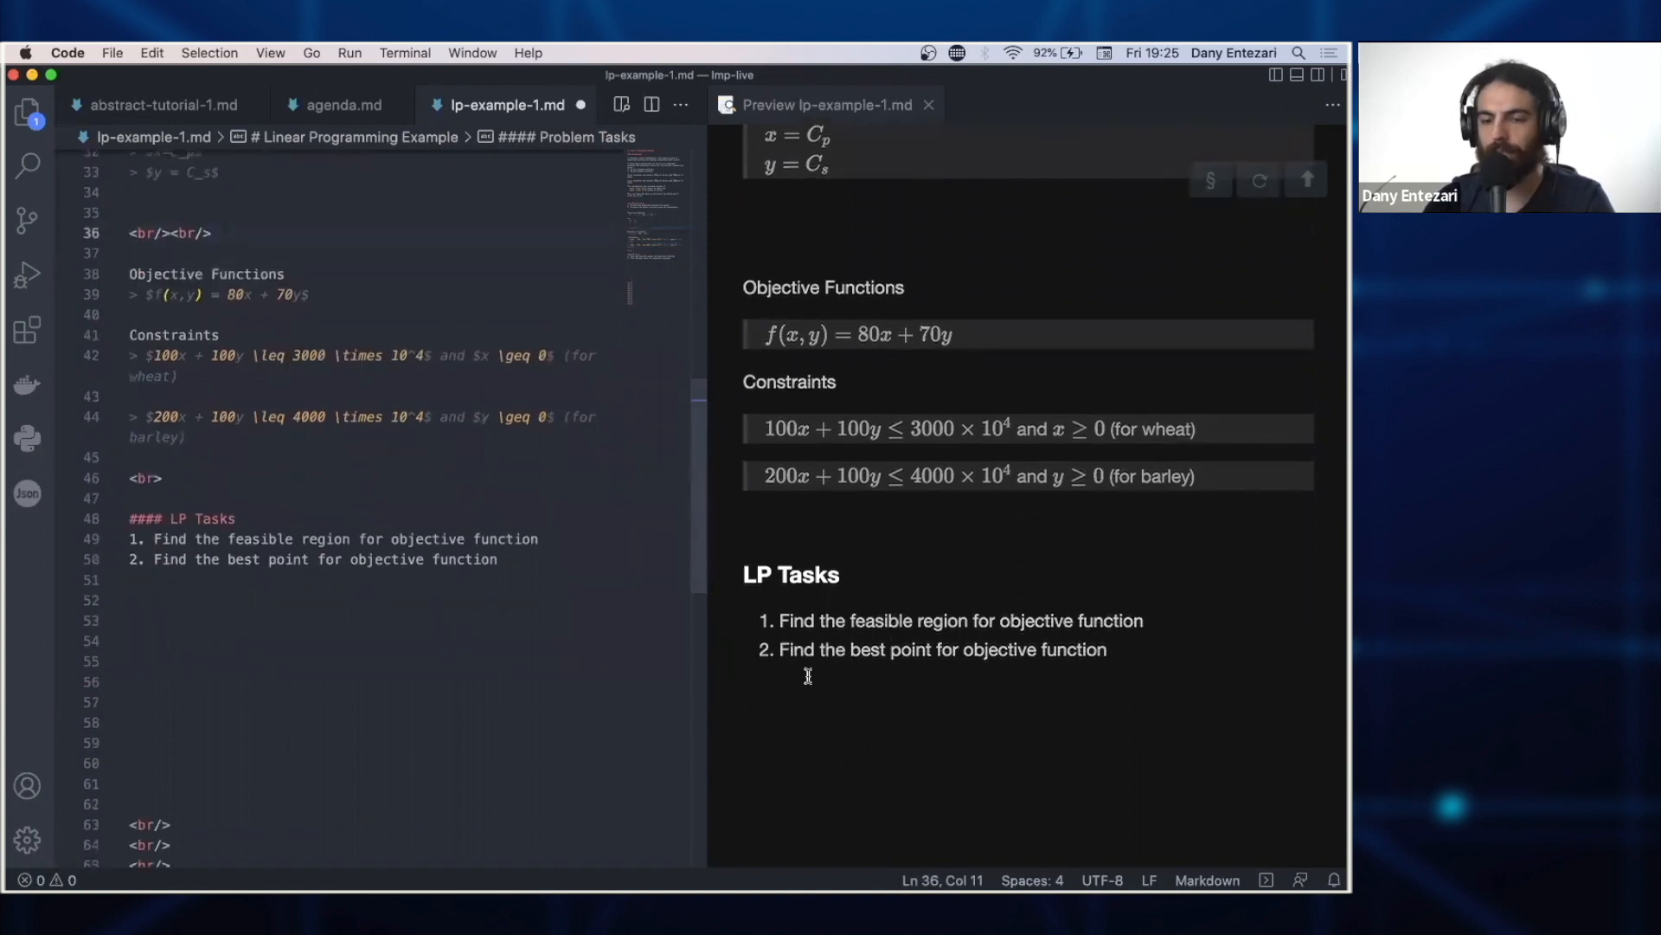
pyautogui.moveTo(781, 620); pyautogui.dragTo(996, 620)
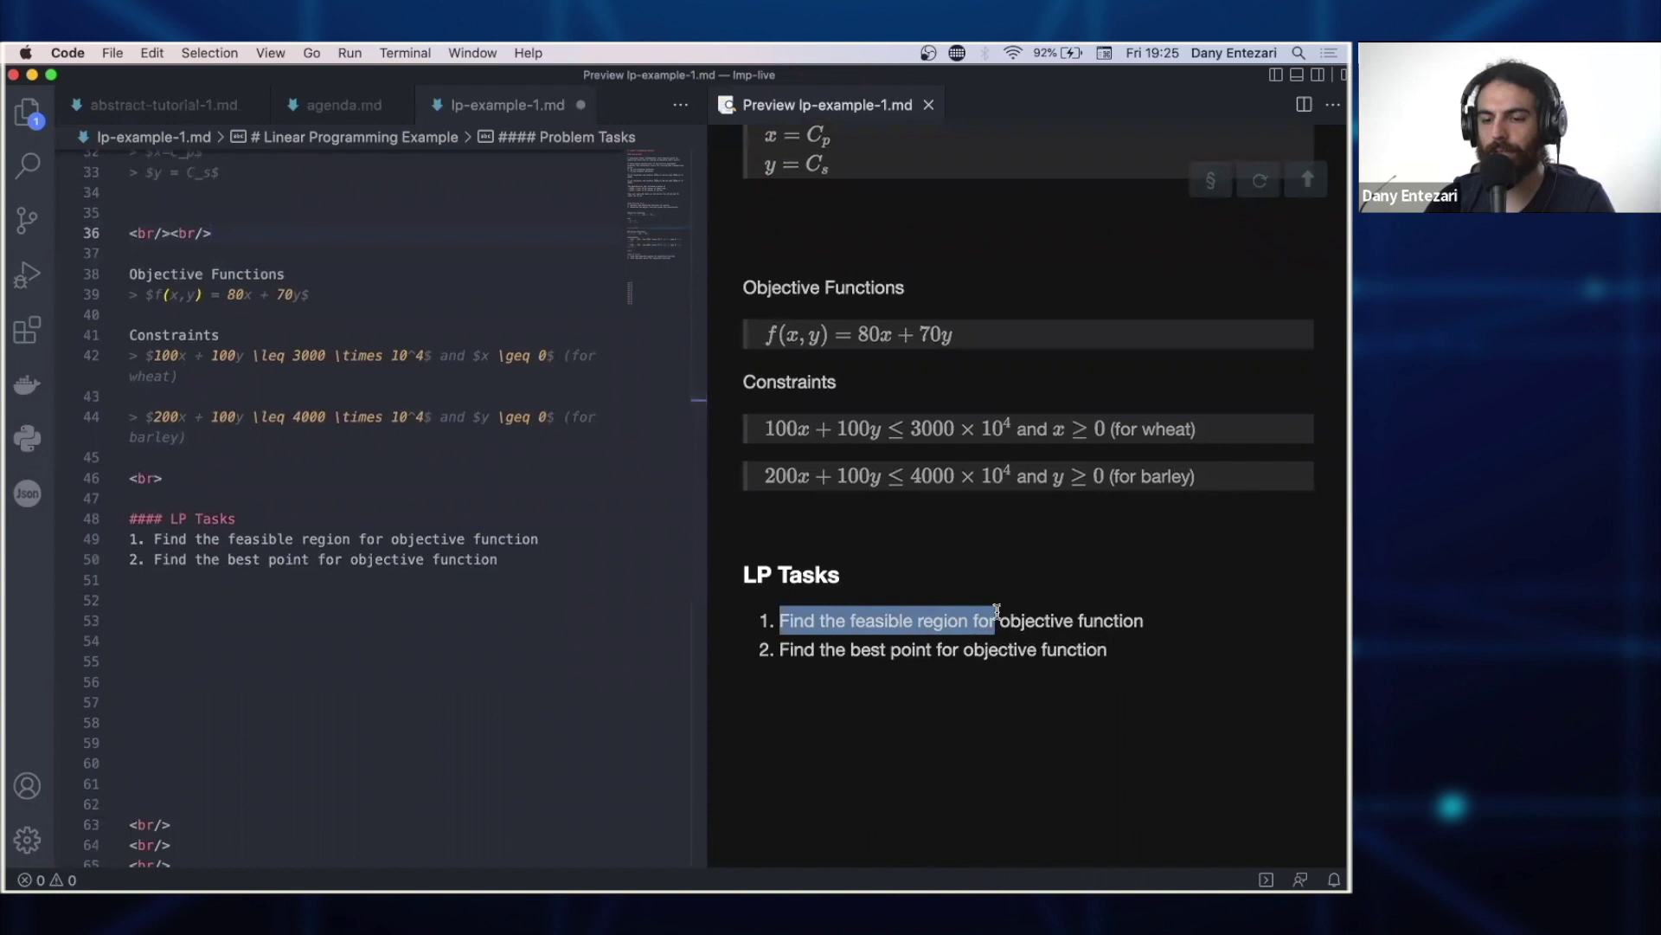